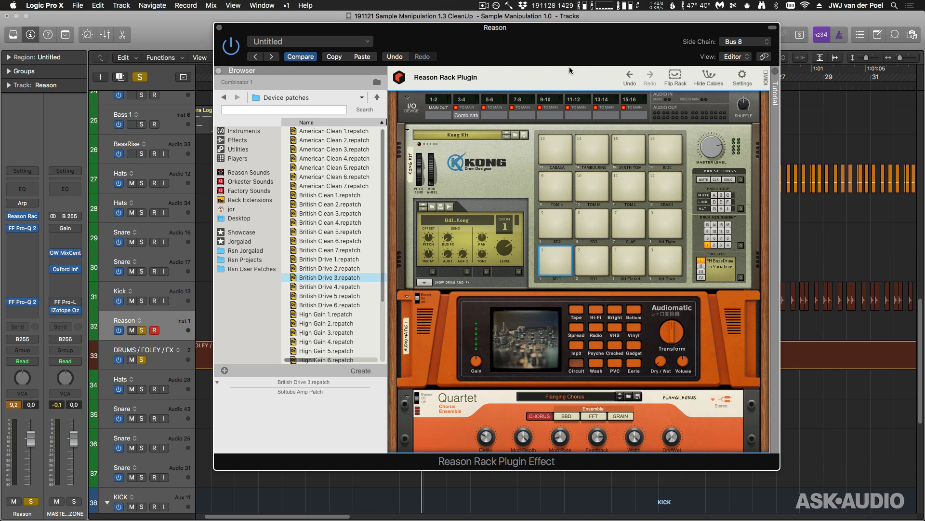
mouse_move(502, 99)
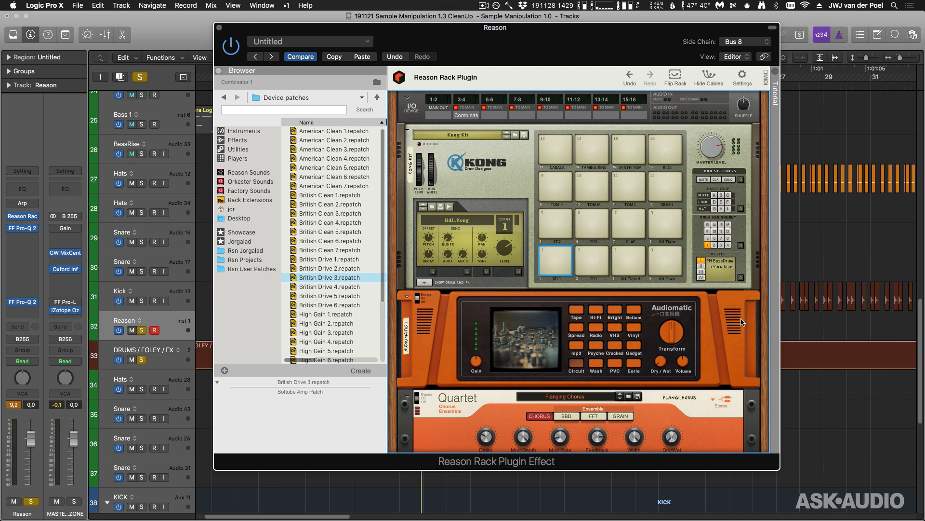
mouse_move(728, 297)
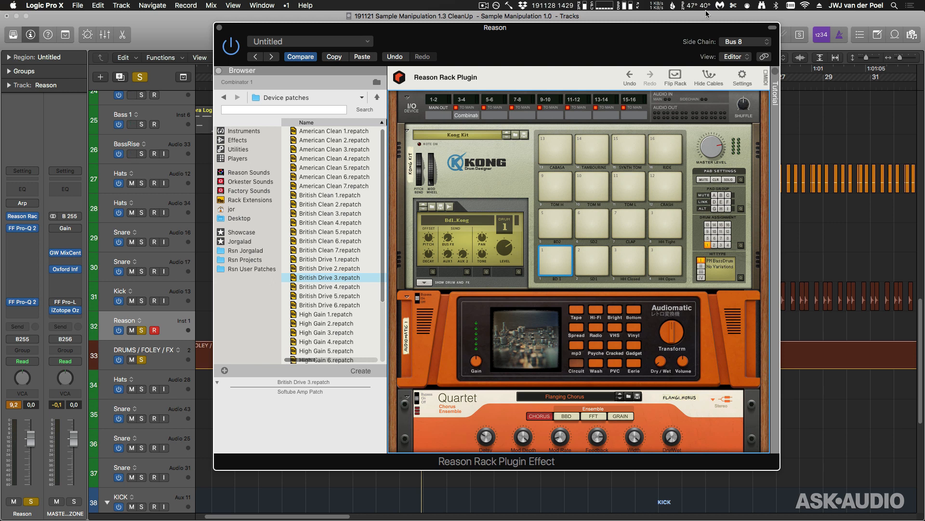
mouse_move(651, 55)
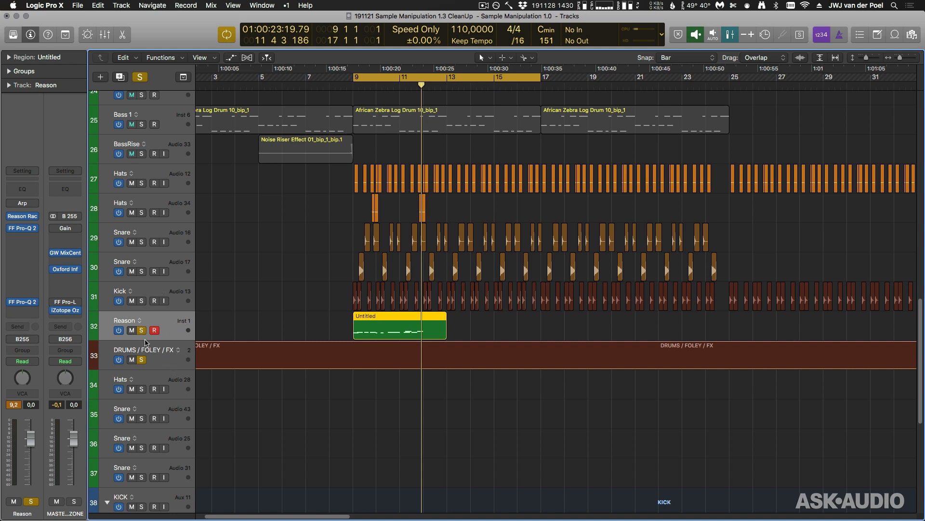
click(147, 350)
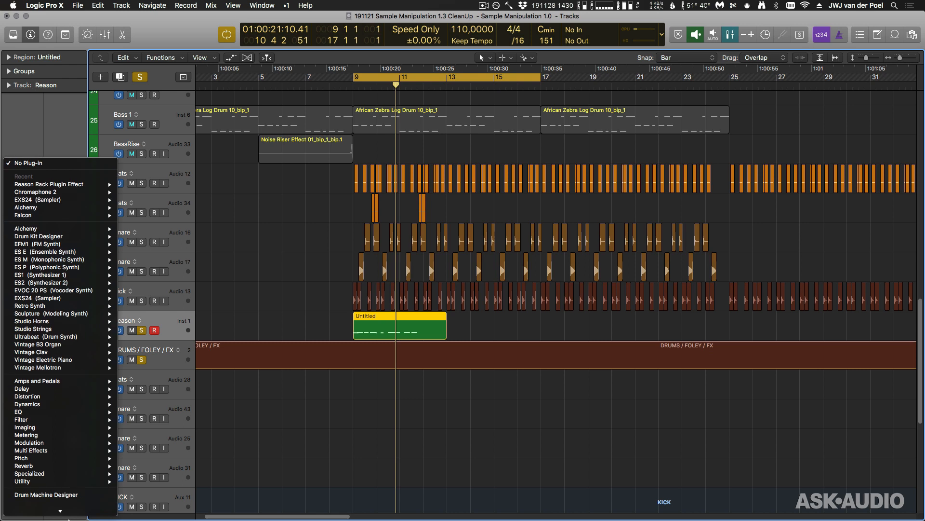
mouse_move(56, 502)
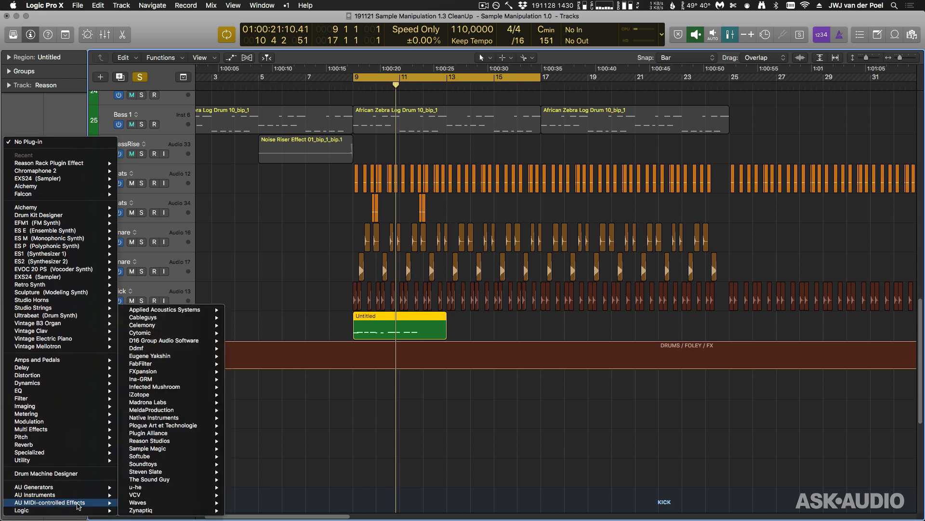
mouse_move(168, 433)
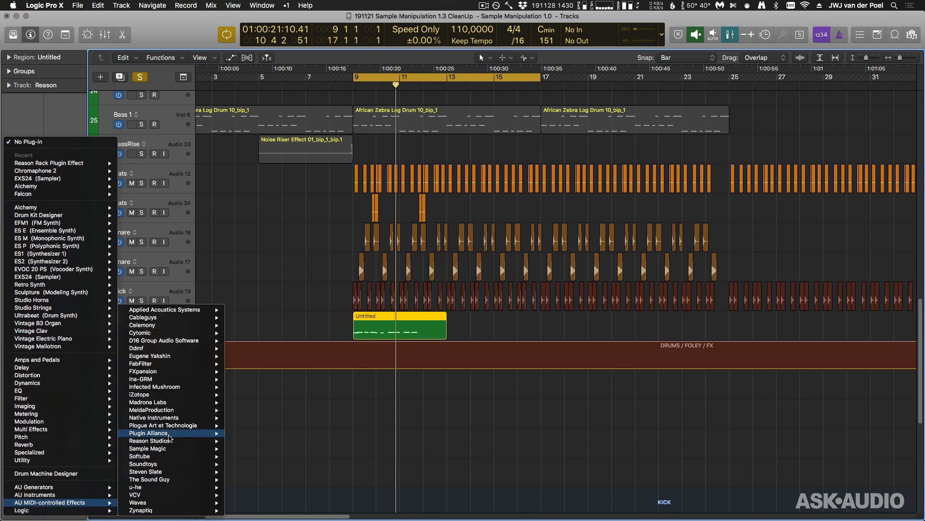
mouse_move(149, 440)
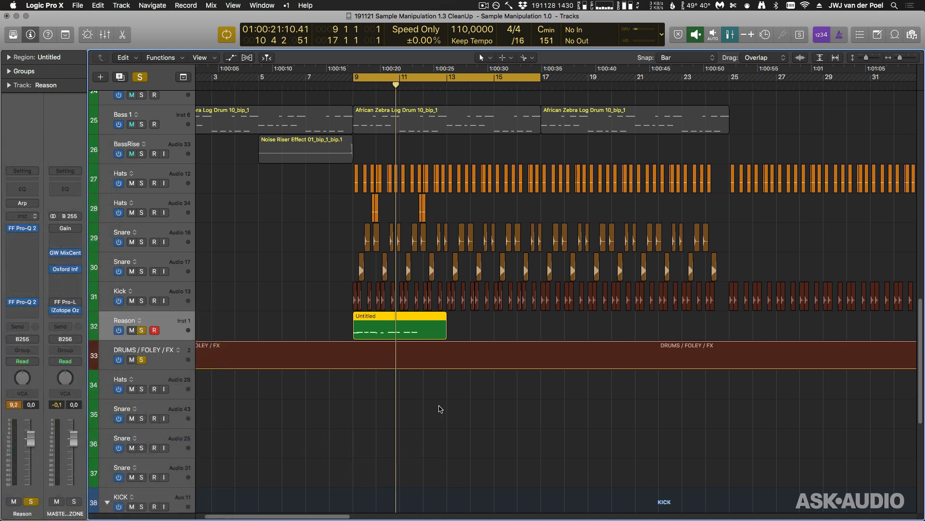
mouse_move(100, 288)
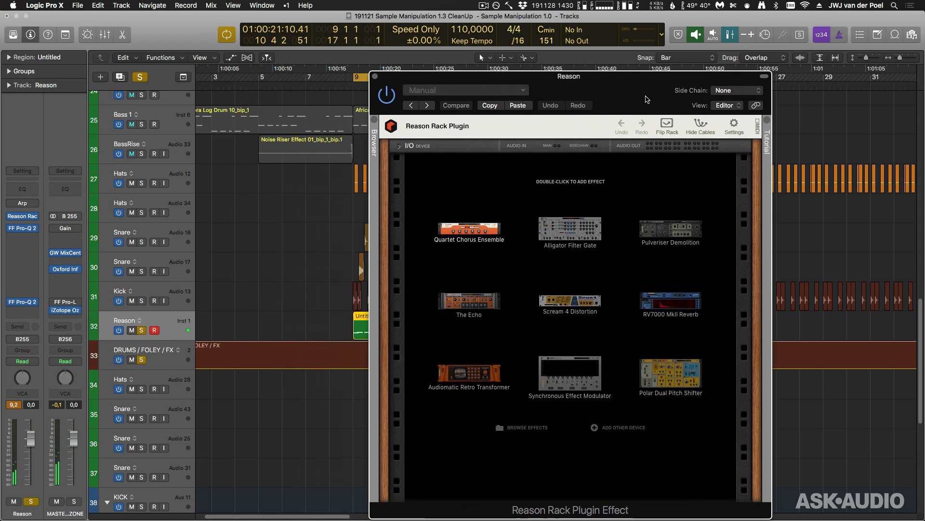
Step: Take the side-chain from Bus 8, expand the I/O device, and enlarge the window to show the Browser
drag(569, 76, 577, 29)
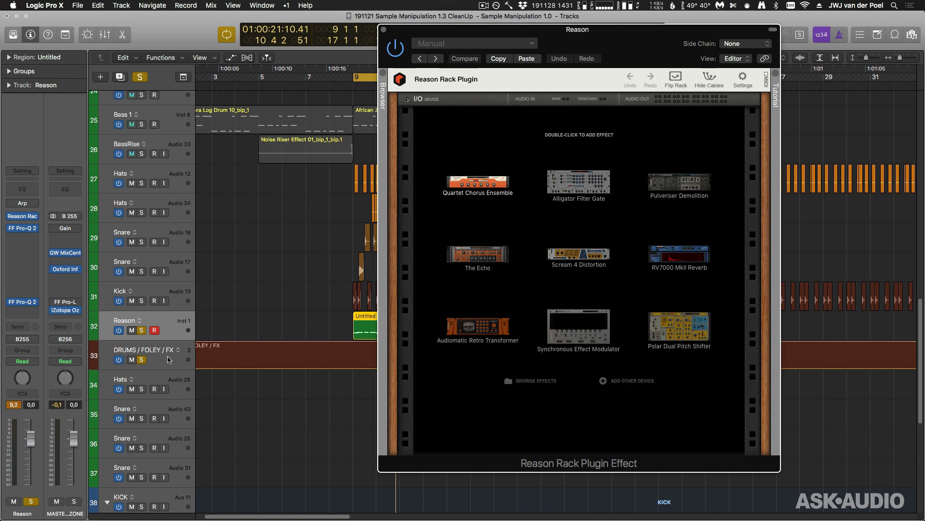
click(149, 350)
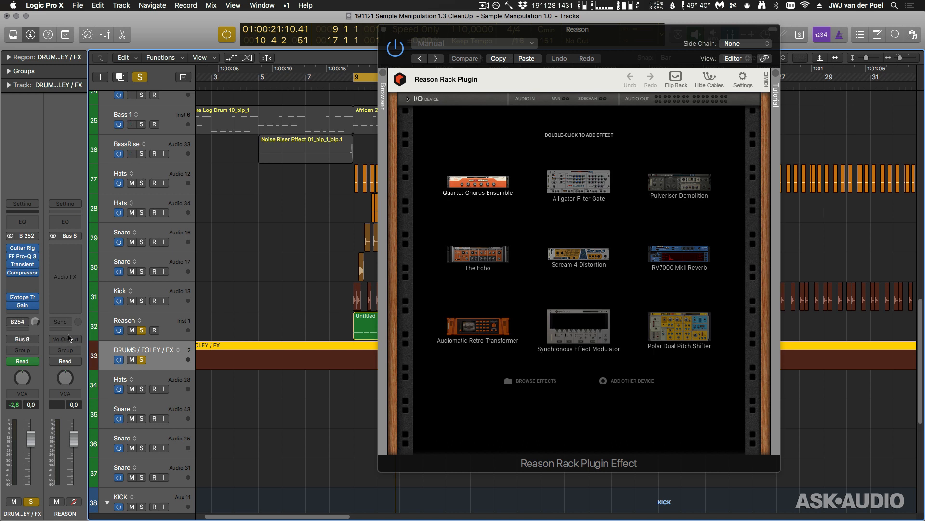
mouse_move(175, 336)
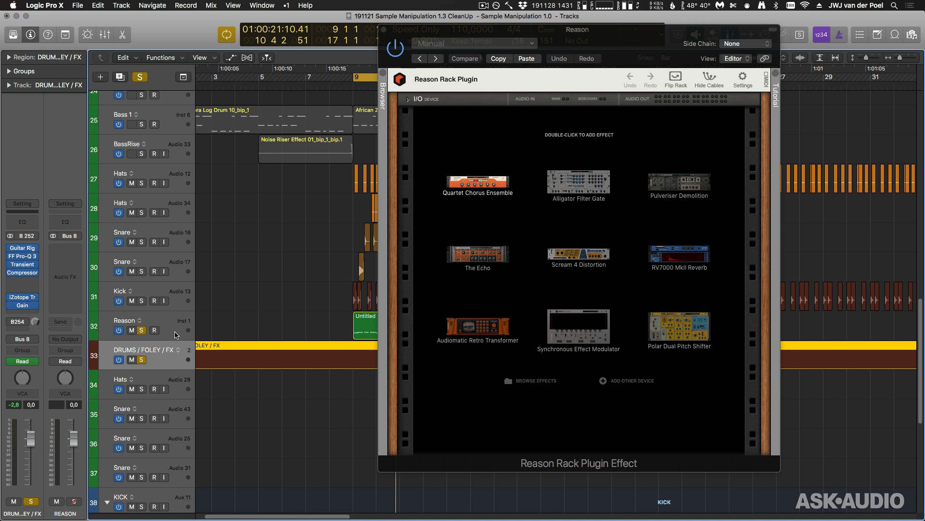
click(743, 43)
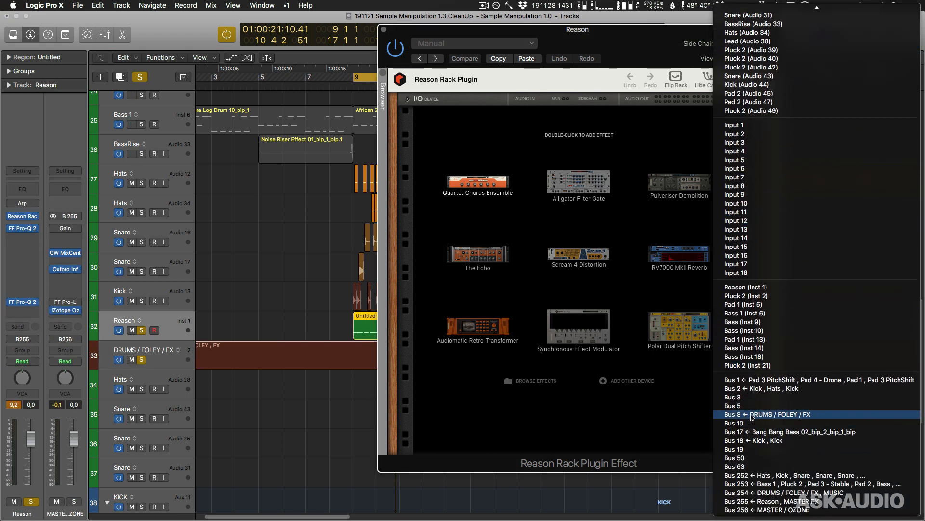
click(789, 413)
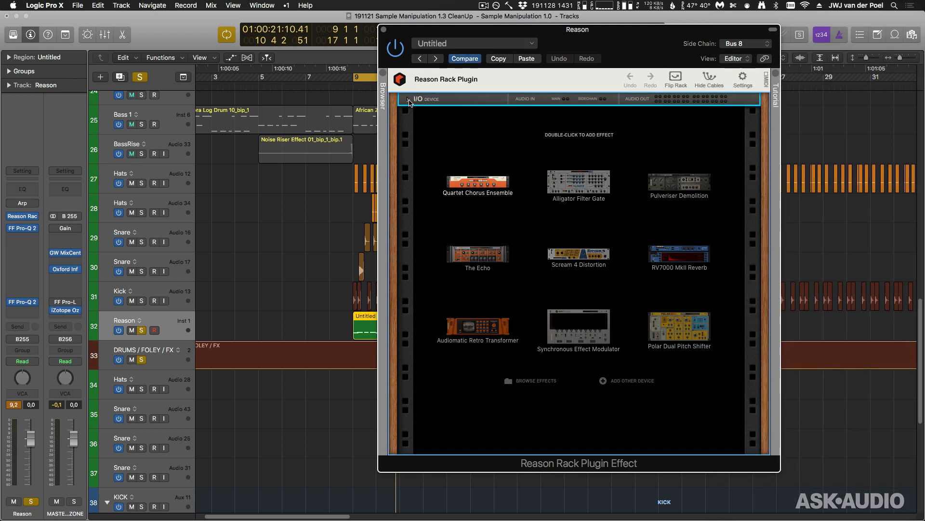
click(409, 99)
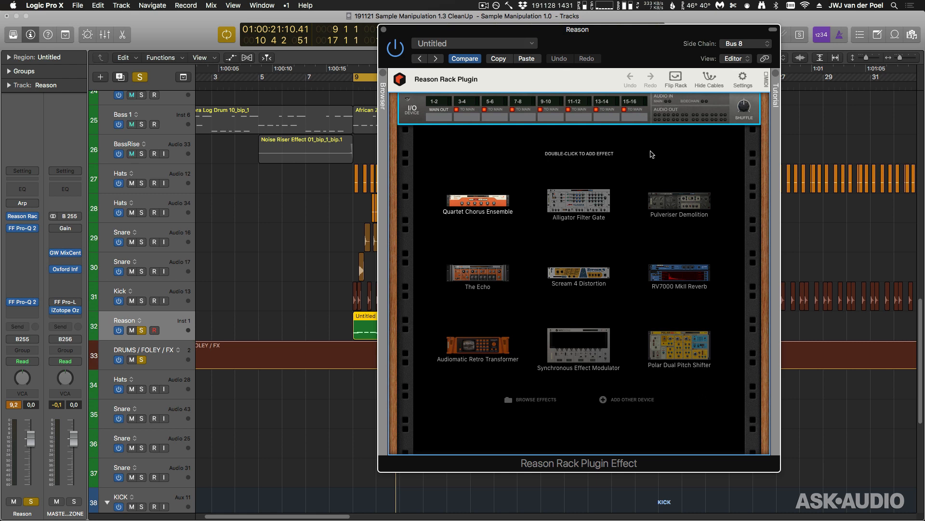
drag(576, 29, 516, 23)
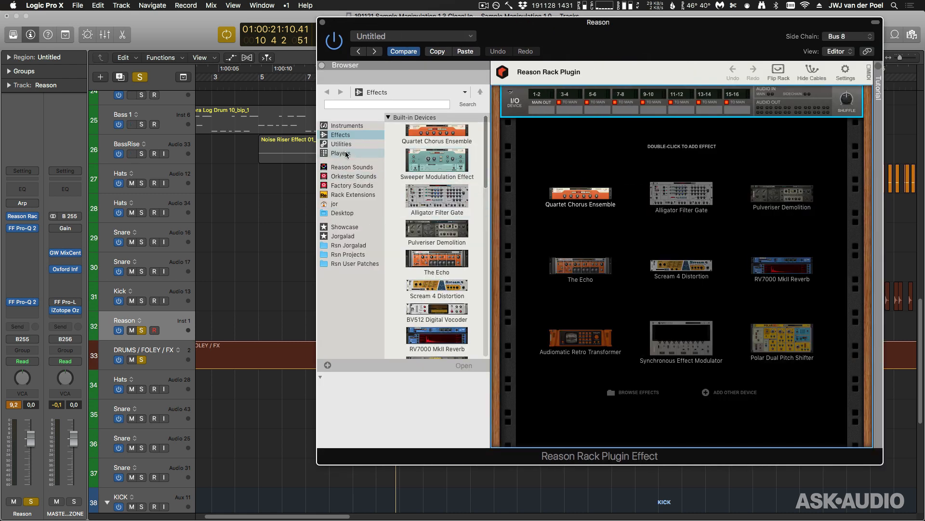
Step: Load Kong with the Kong Kit.kong patch and flip the rack to its back
click(348, 126)
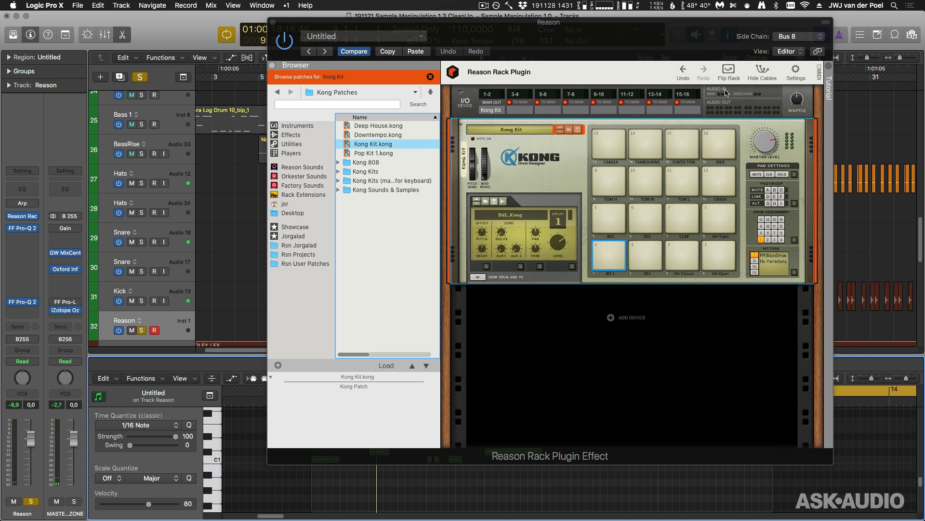
click(728, 69)
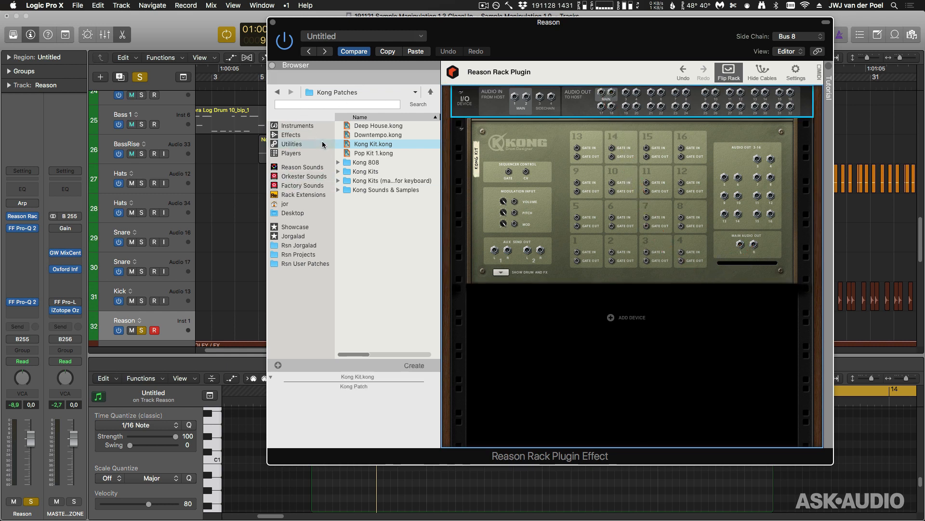
Step: Add a Quartet Chorus Ensemble, flip the rack to the front, and settle on Flanging Chorus
click(291, 134)
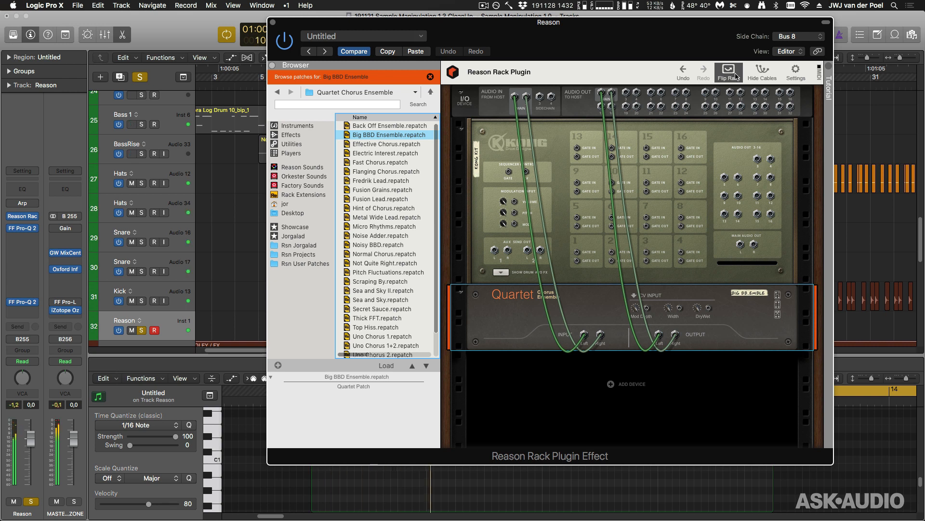
click(728, 68)
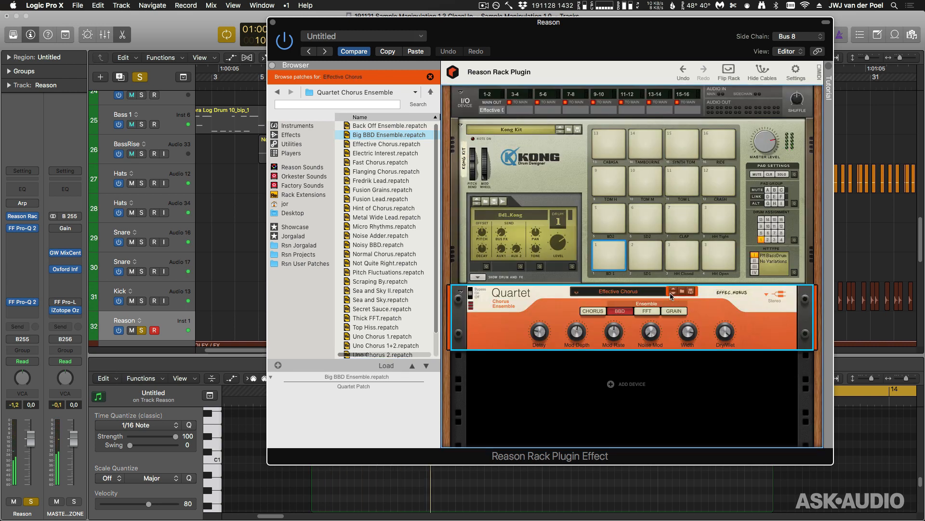
click(685, 291)
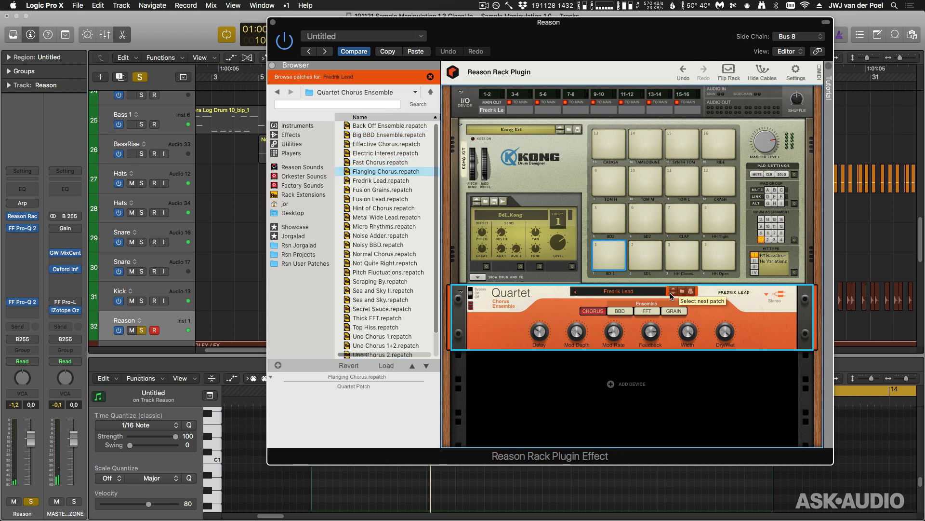
click(686, 290)
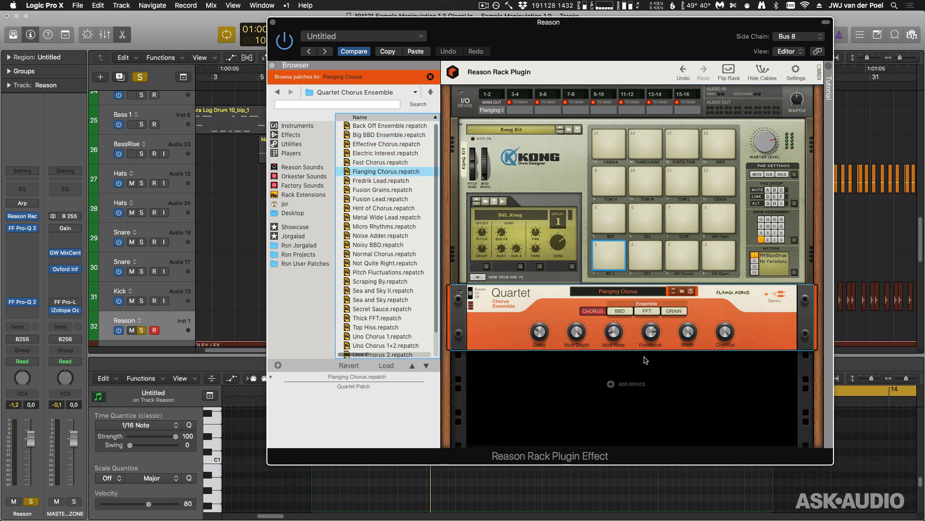
click(645, 255)
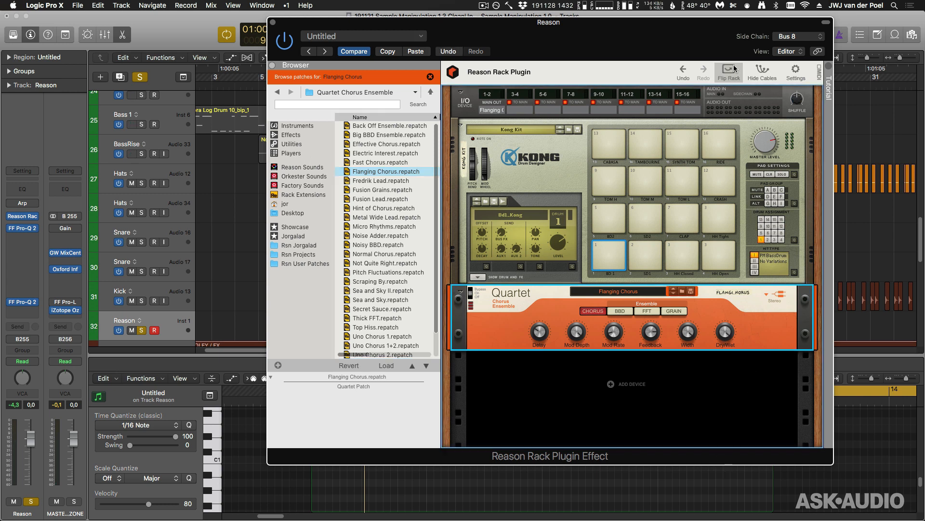
click(728, 69)
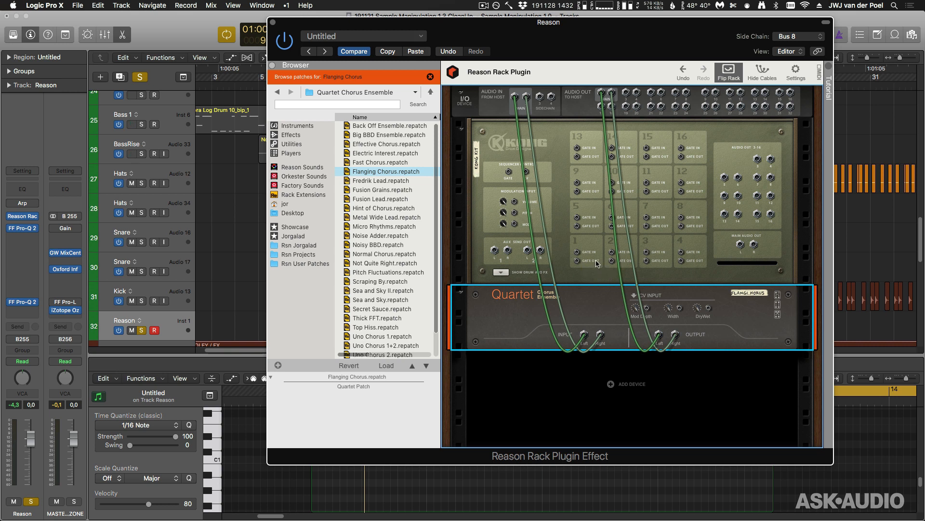
mouse_move(585, 266)
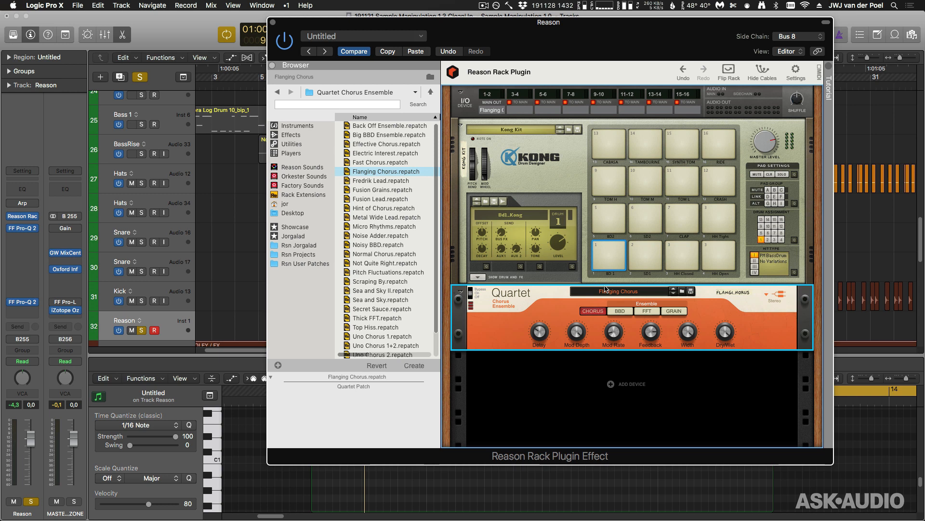
mouse_move(712, 298)
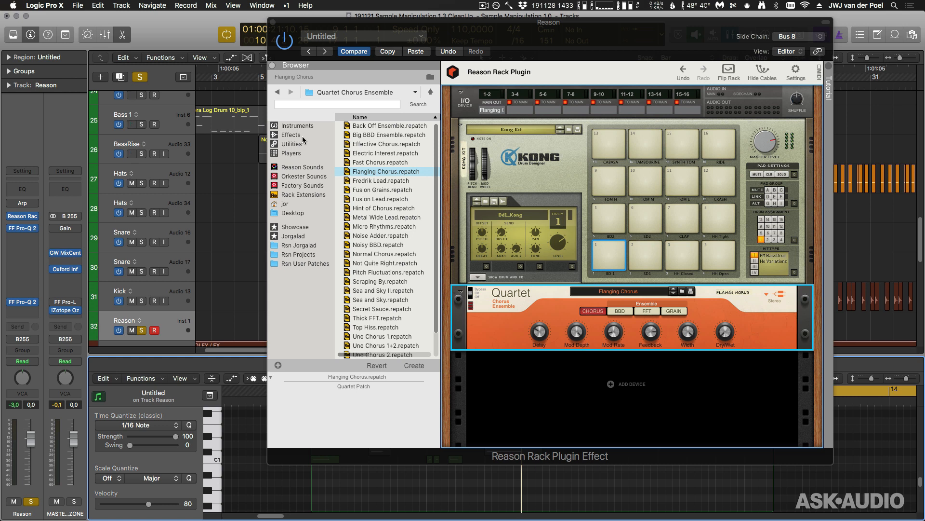
Step: Try a Scream 4, flip the rack, undo it, and add a Combinator from Utilities
click(290, 134)
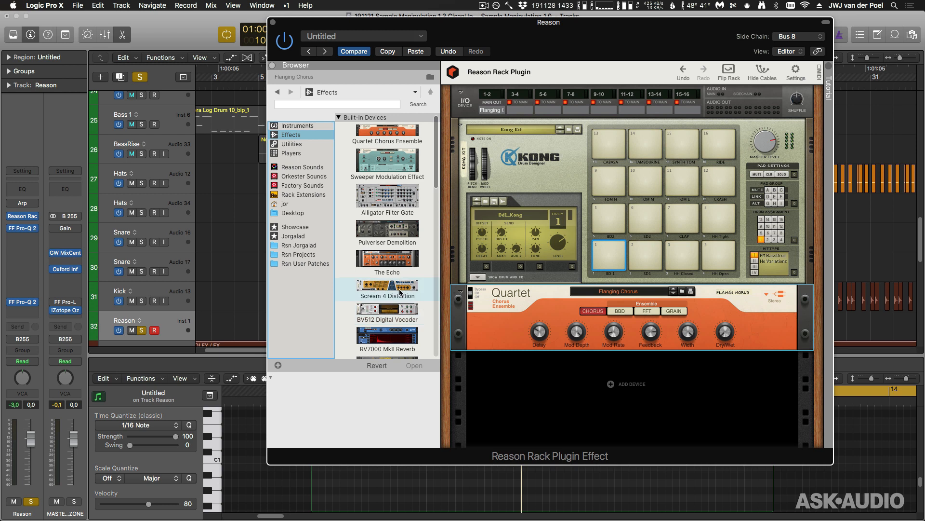
scroll(down, 3)
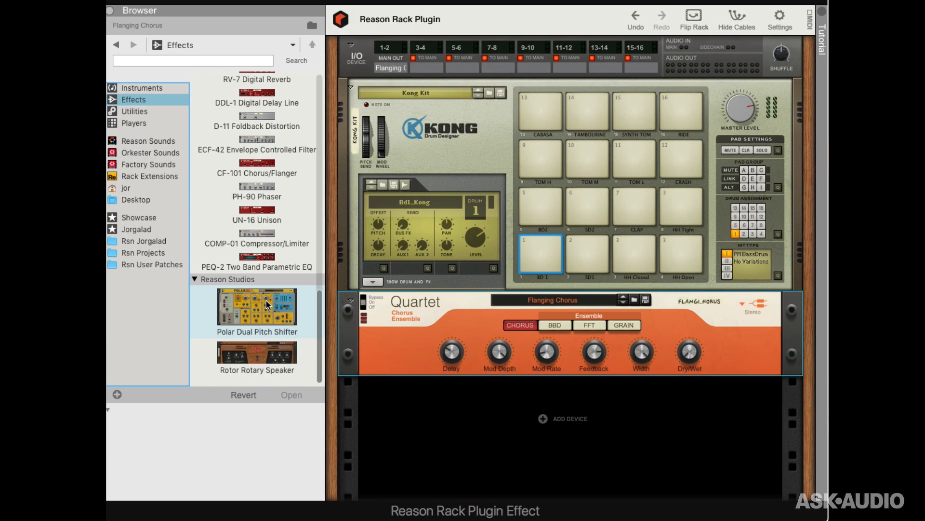
scroll(down, 3)
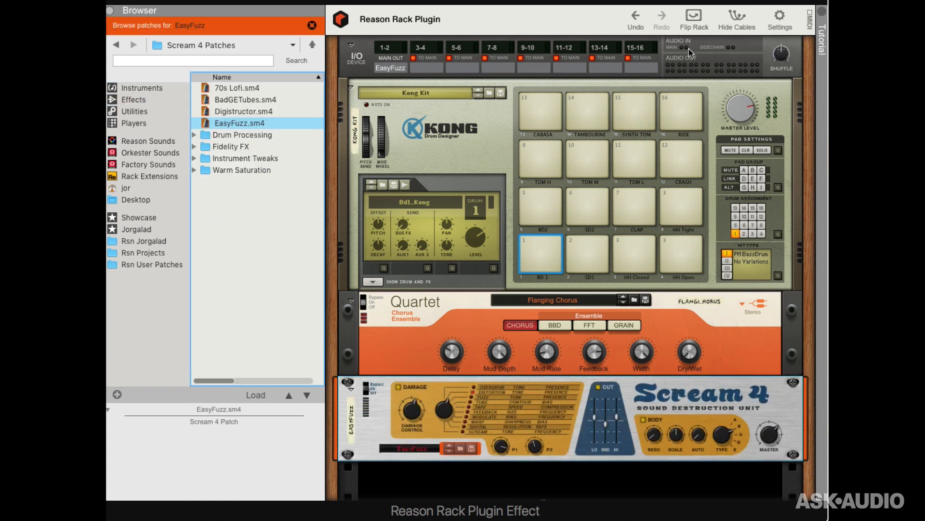
click(694, 15)
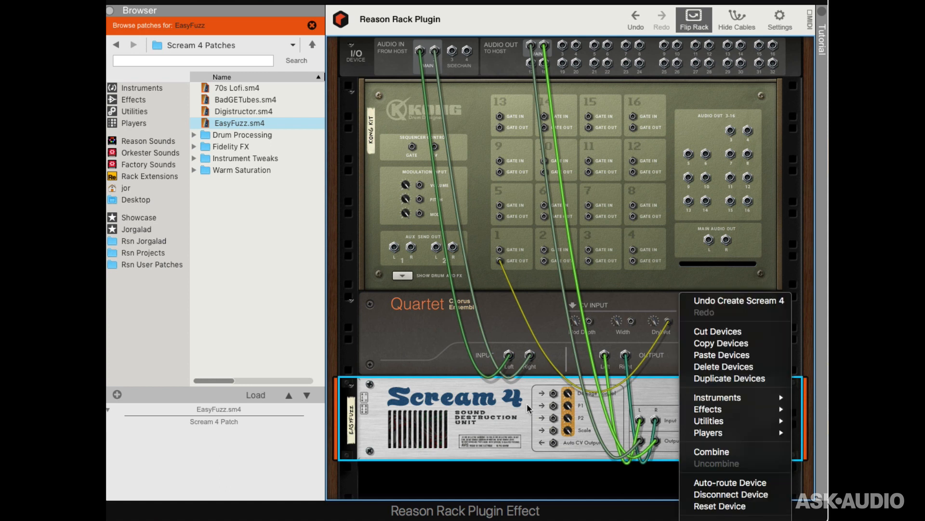
click(722, 365)
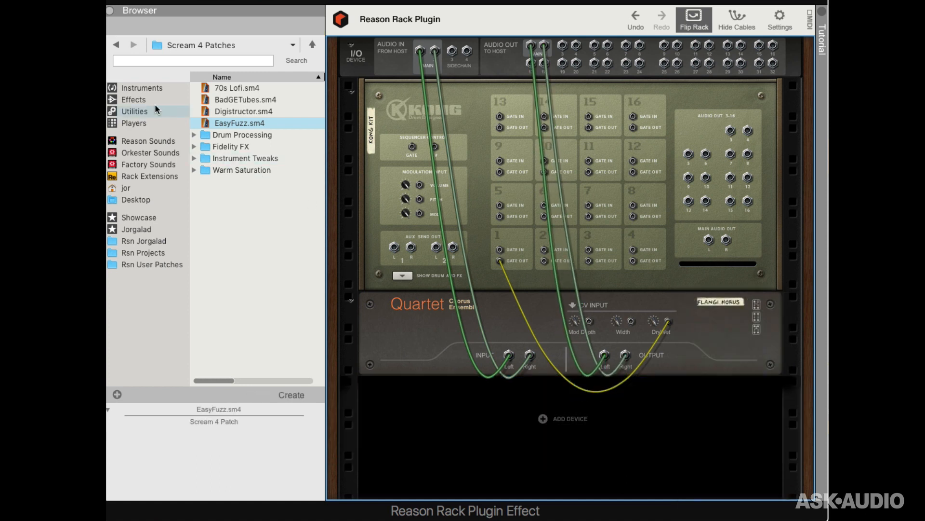
click(134, 111)
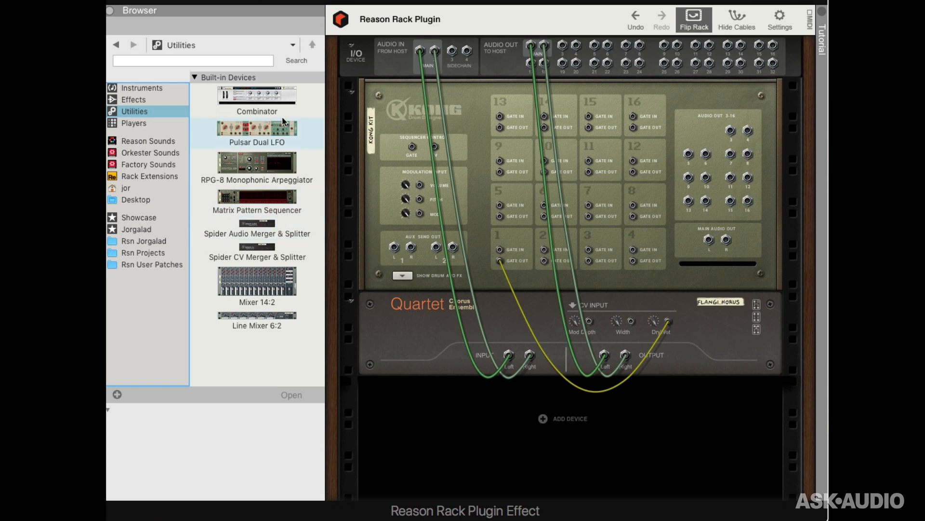
double_click(256, 110)
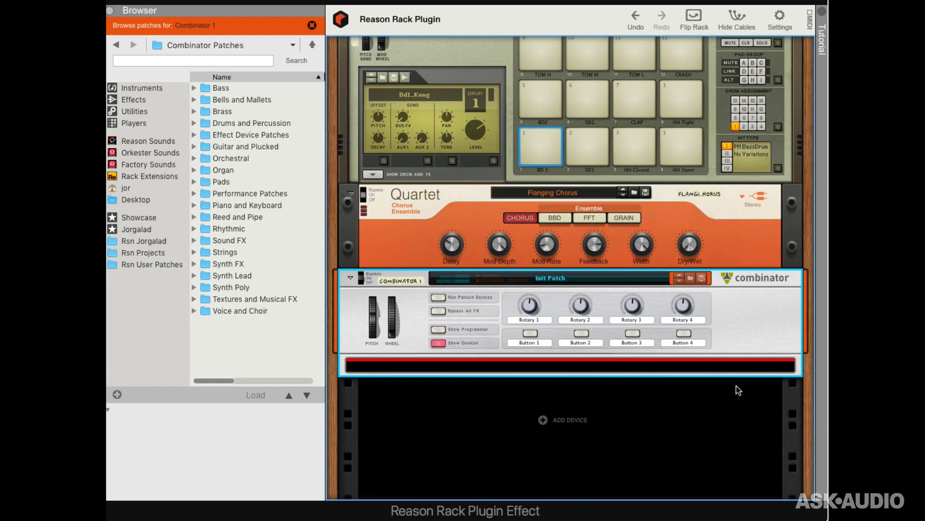
mouse_move(332, 237)
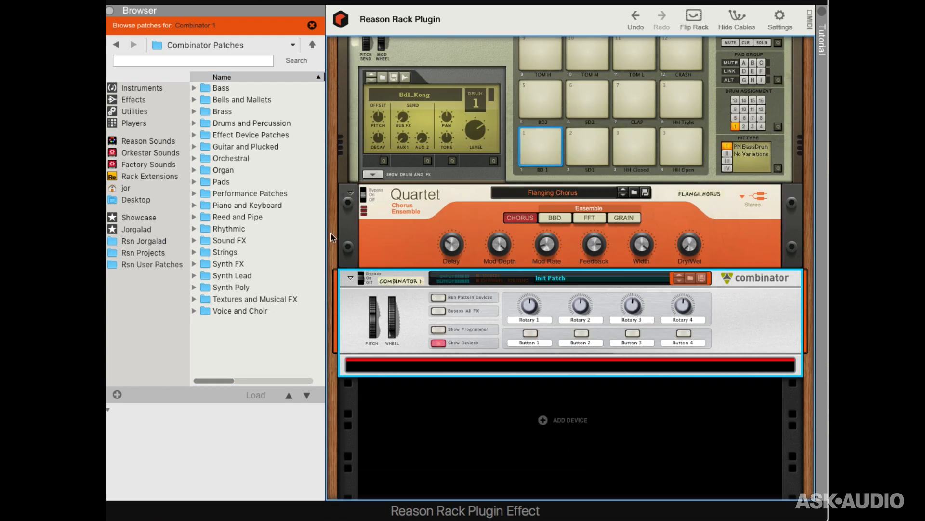
mouse_move(157, 110)
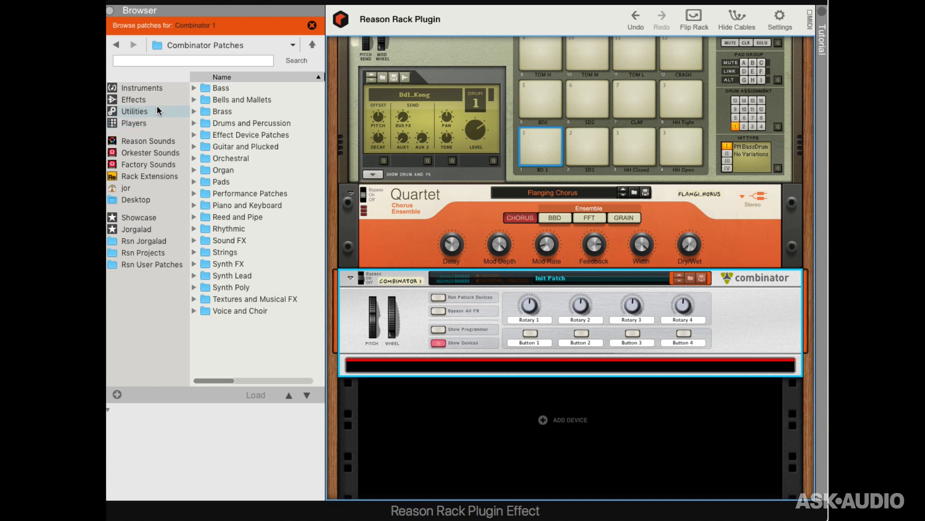
Step: Load a Pulveriser with Basic Pulverisation into Combinator 1 and show the programmer
click(134, 99)
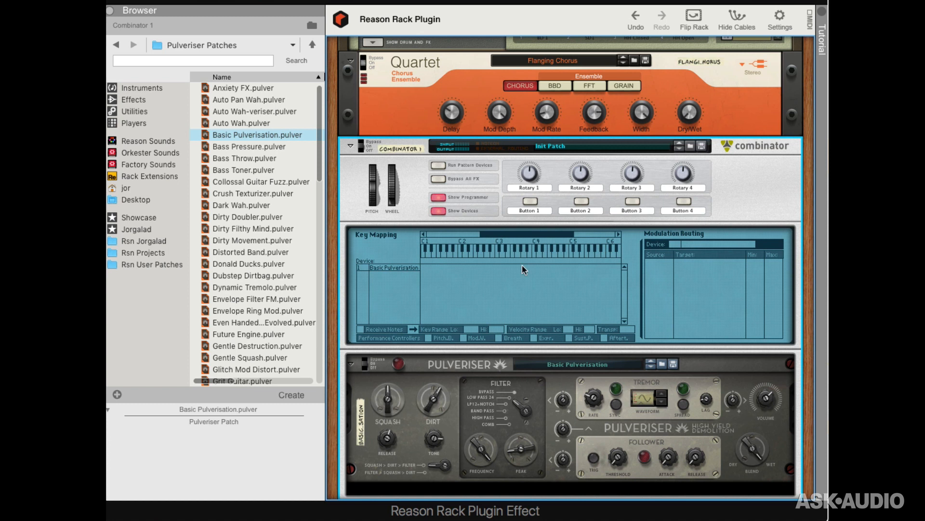
mouse_move(526, 171)
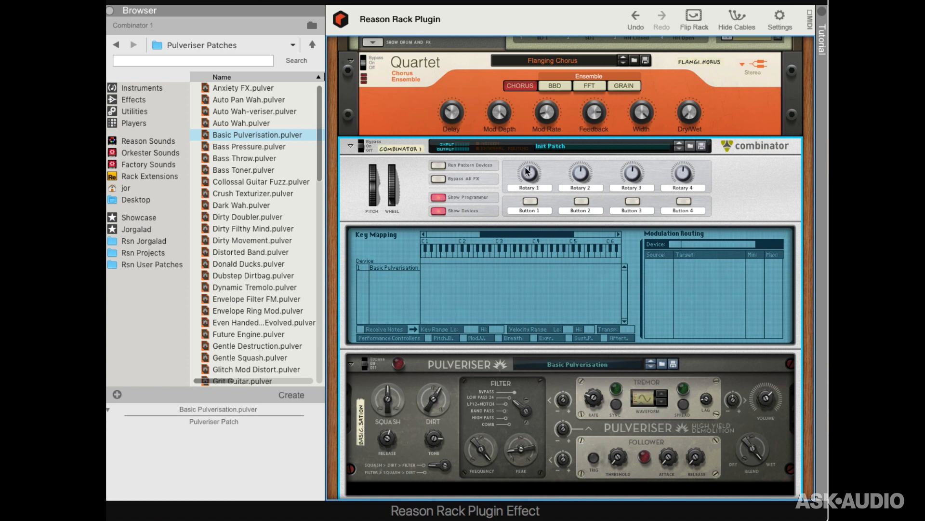
mouse_move(707, 461)
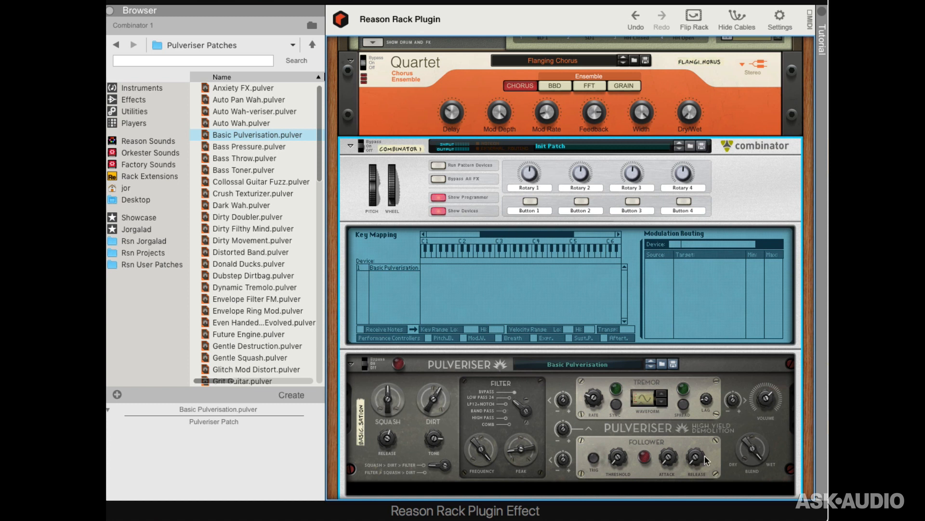
Step: Route Combinator Rotary 1 to Pulveriser Master > Blend (0–100%) and turn it up to 127
click(404, 268)
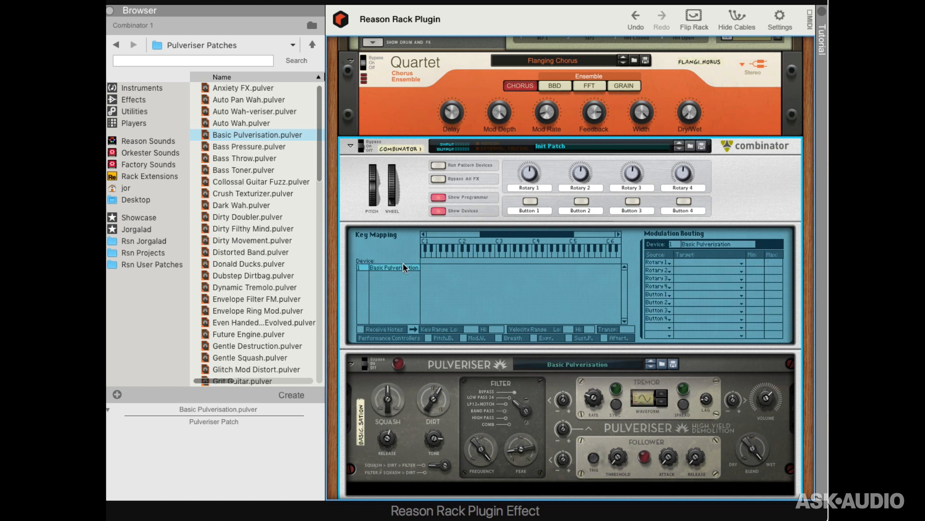
mouse_move(406, 270)
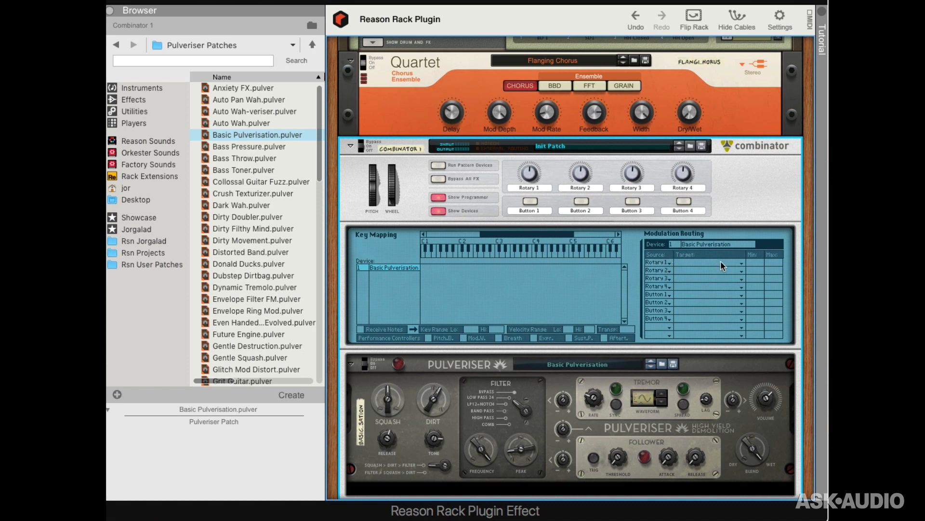
click(735, 263)
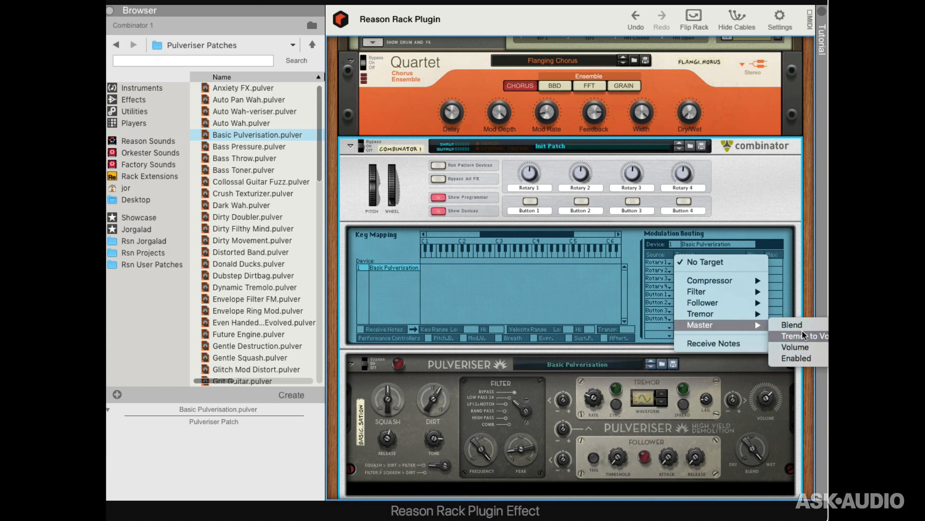
click(791, 323)
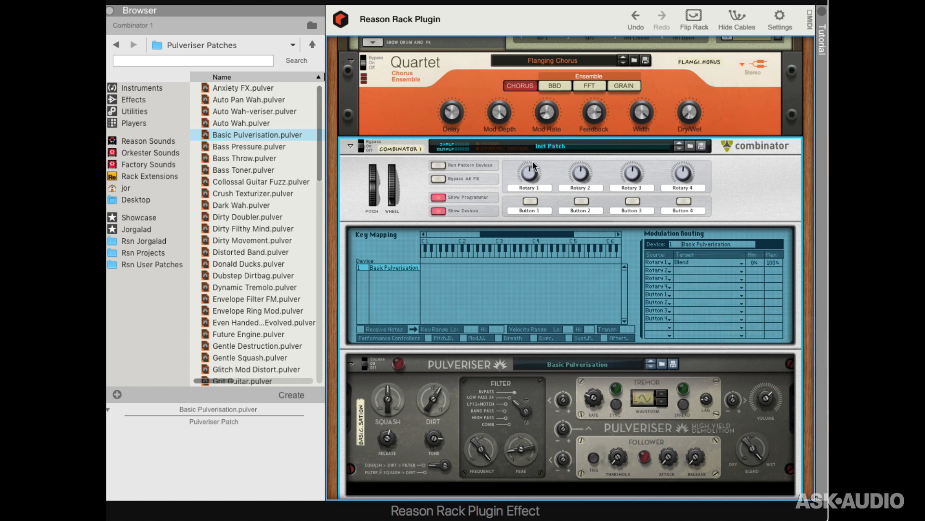
mouse_move(747, 434)
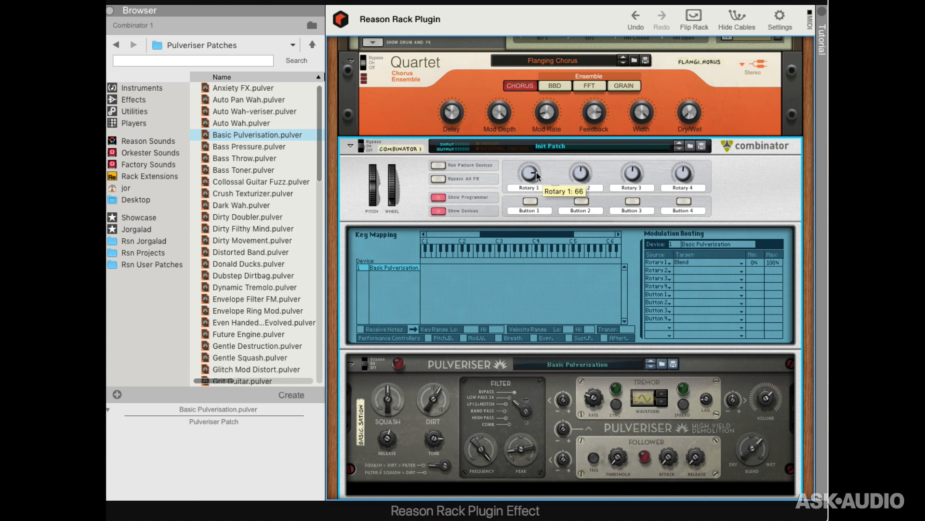
drag(530, 171, 552, 211)
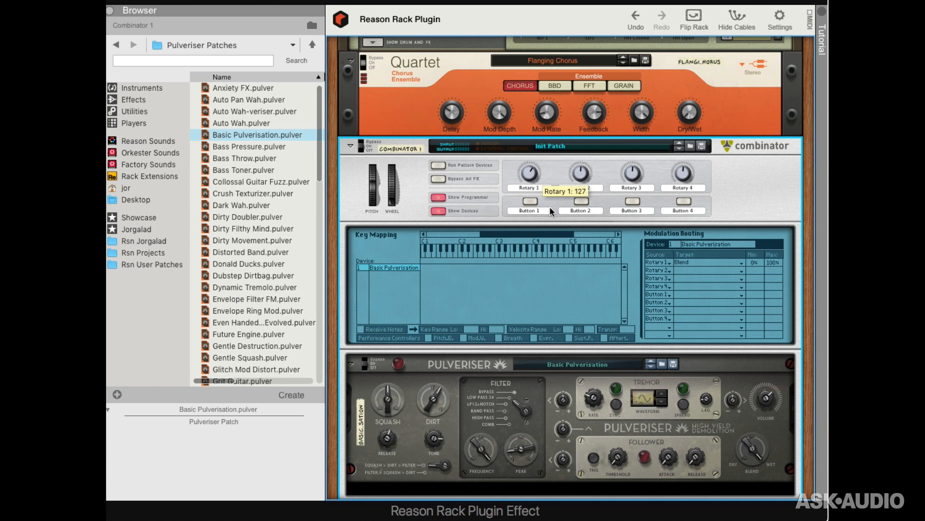
mouse_move(736, 20)
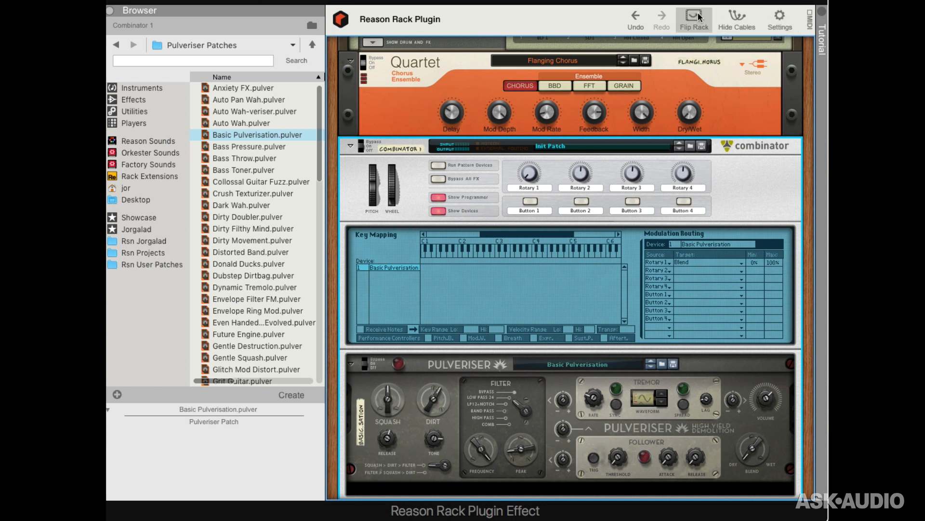
Step: Flip the rack and scroll to the Combinator's Modulation Input and Quartet's CV inputs
click(694, 16)
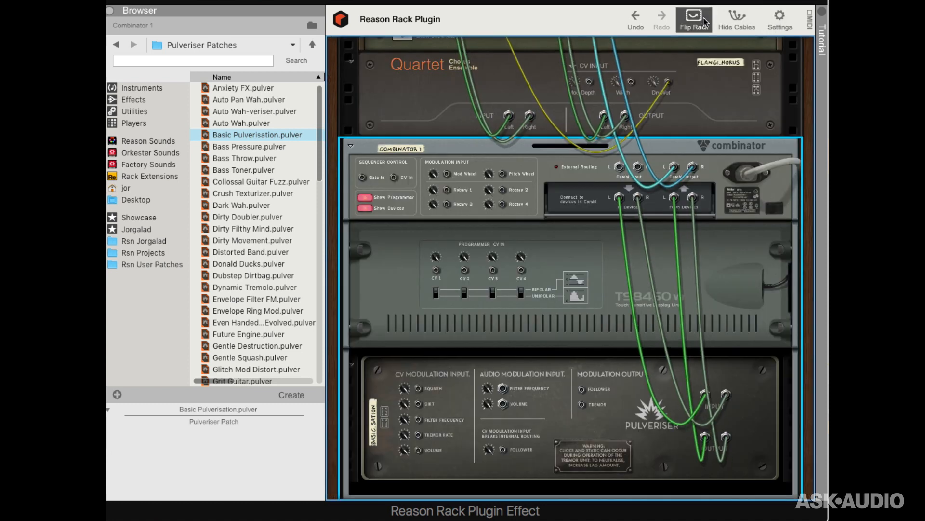
scroll(down, 3)
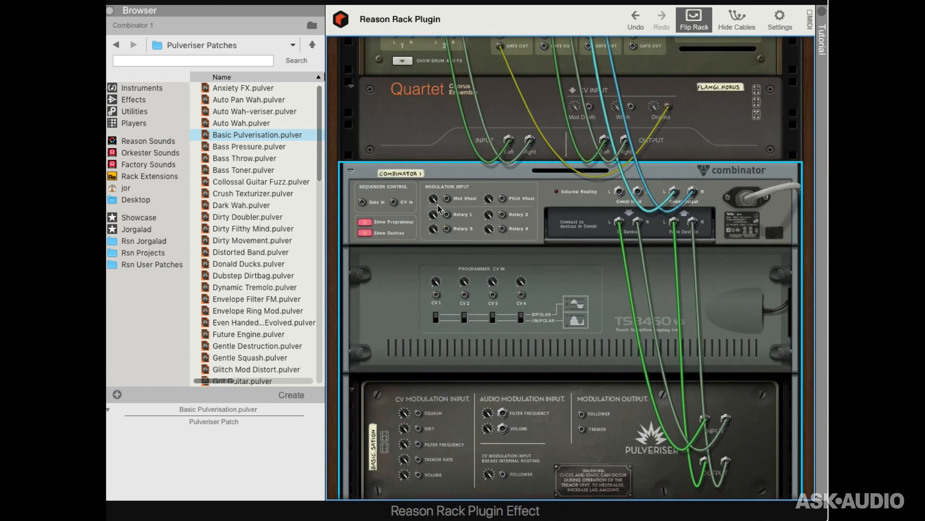
mouse_move(455, 235)
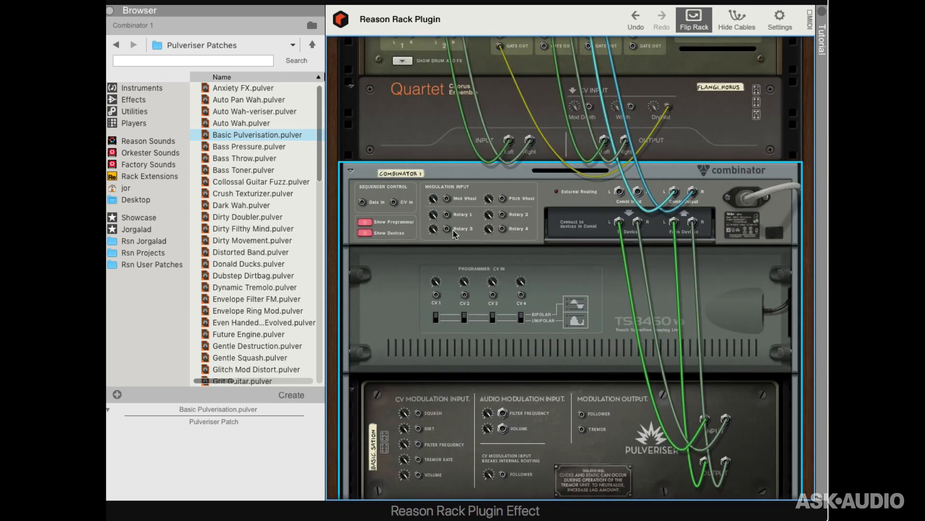
scroll(down, 3)
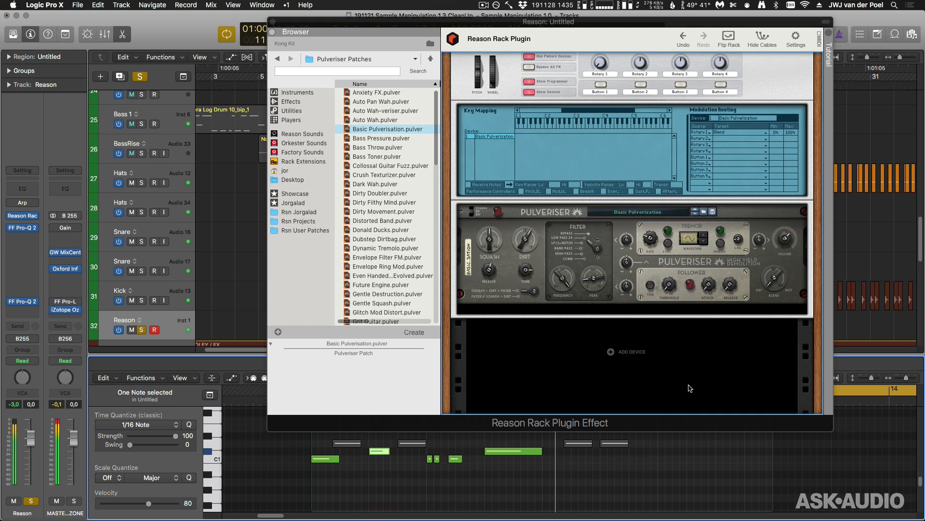
Step: Flip the rack to the rear and scroll through the Kong, Quartet and Combinator cabling
click(728, 37)
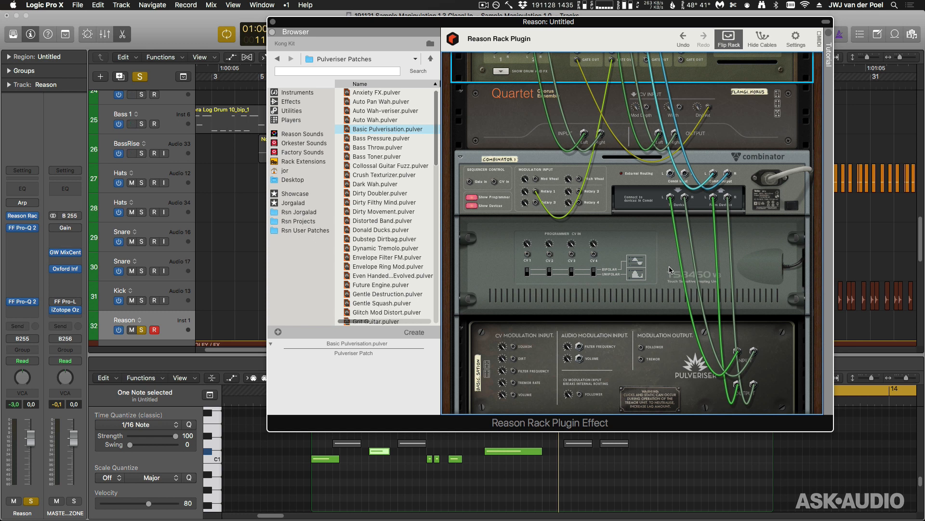
scroll(down, 3)
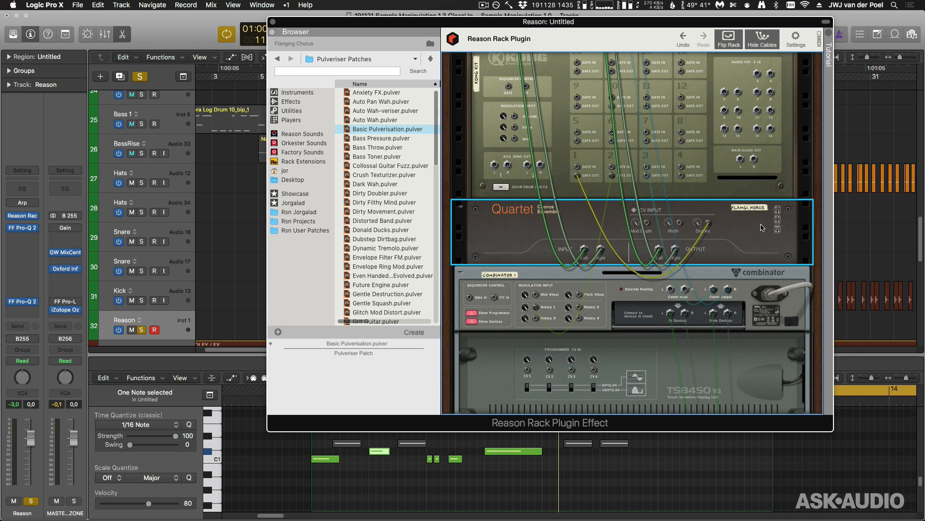
mouse_move(714, 258)
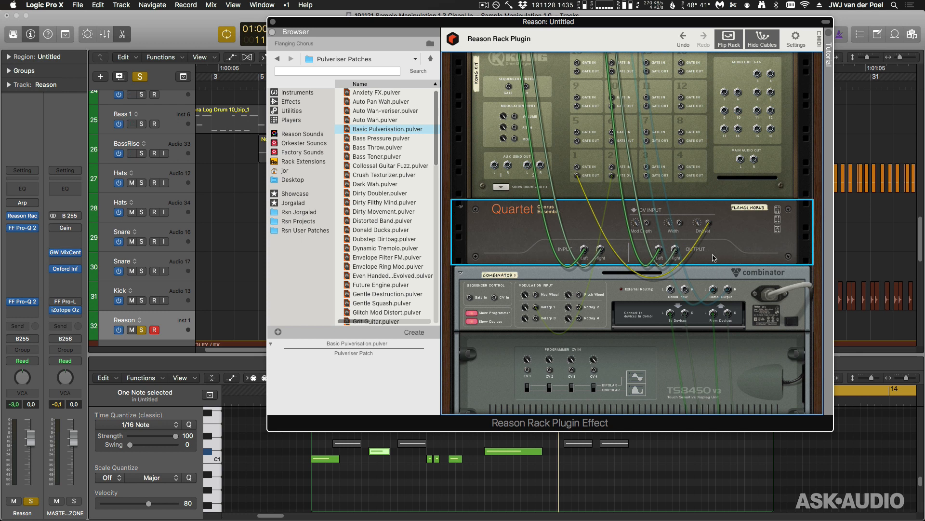
scroll(down, 3)
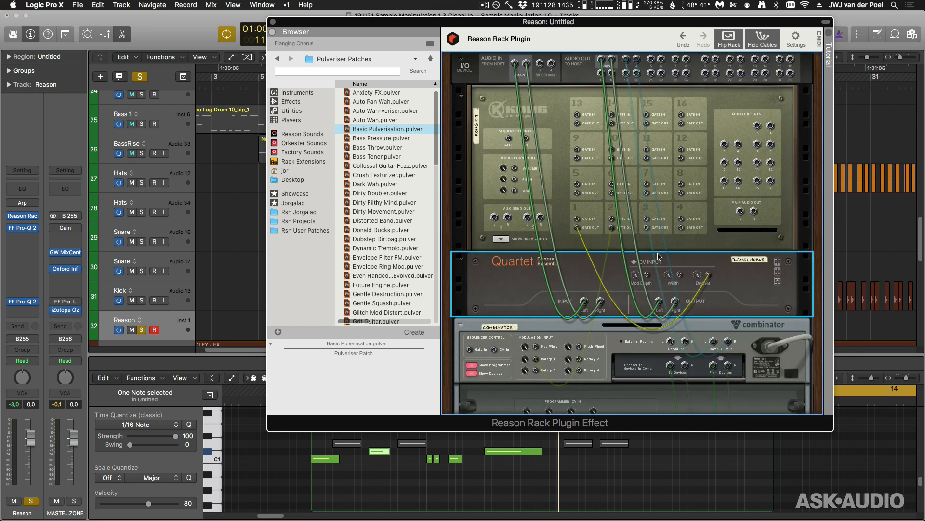
scroll(down, 3)
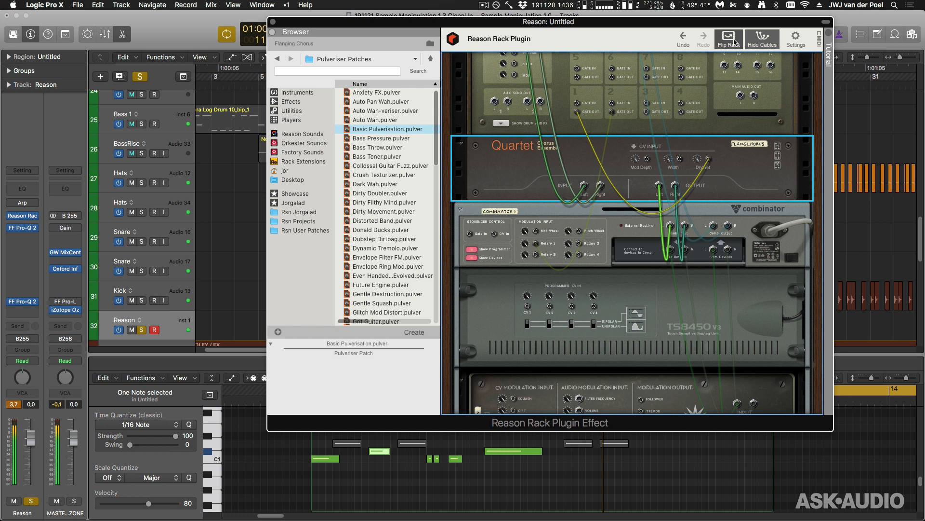
Step: Turn the rack to the front and step the Pulveriser two patches forward to Bass Throw
click(728, 37)
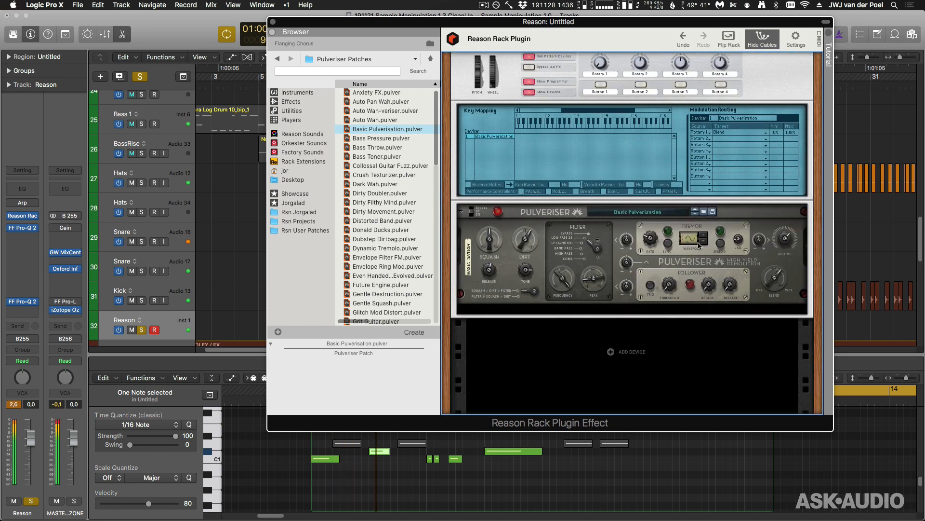
click(696, 211)
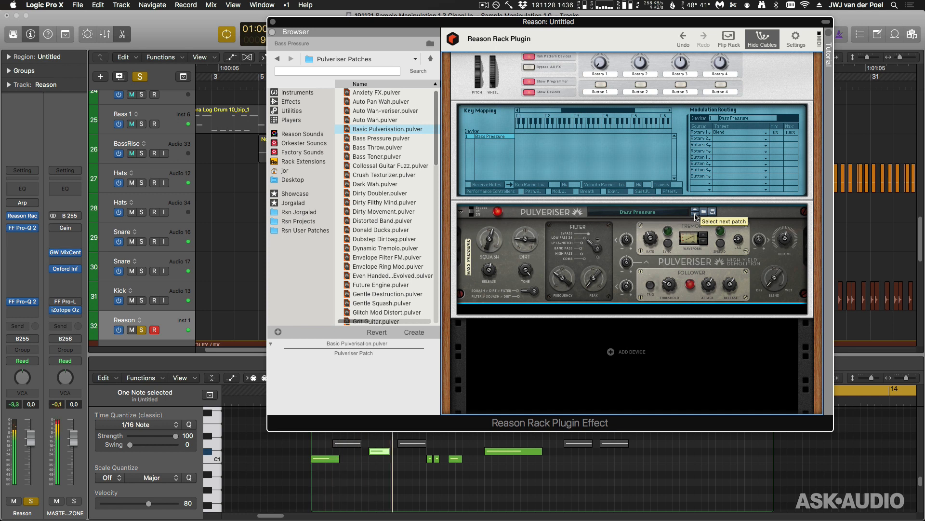
click(696, 211)
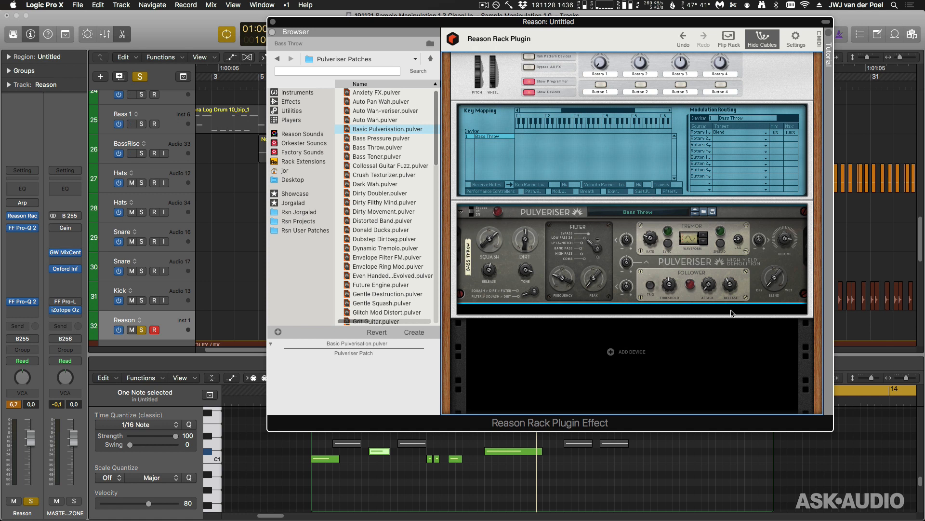
mouse_move(714, 258)
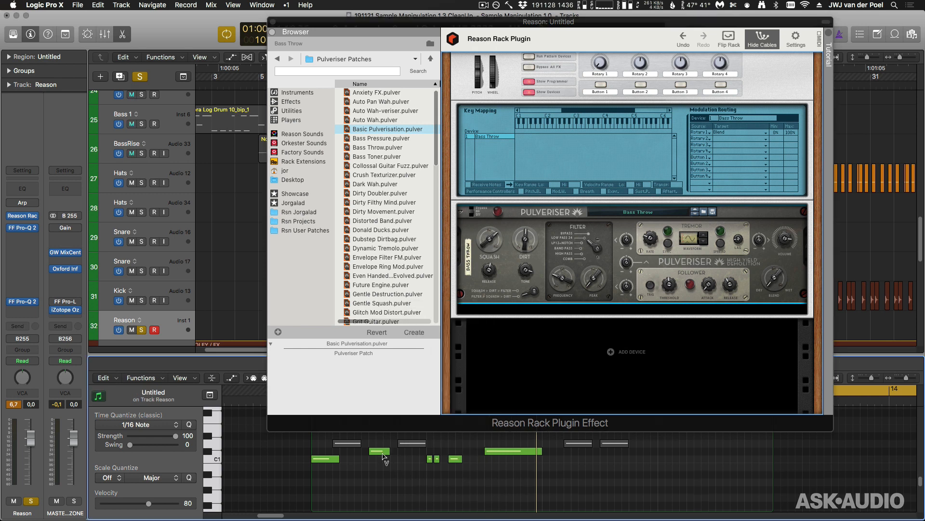
Step: Select the Reason region's note and draw additional notes at velocity 127
click(379, 451)
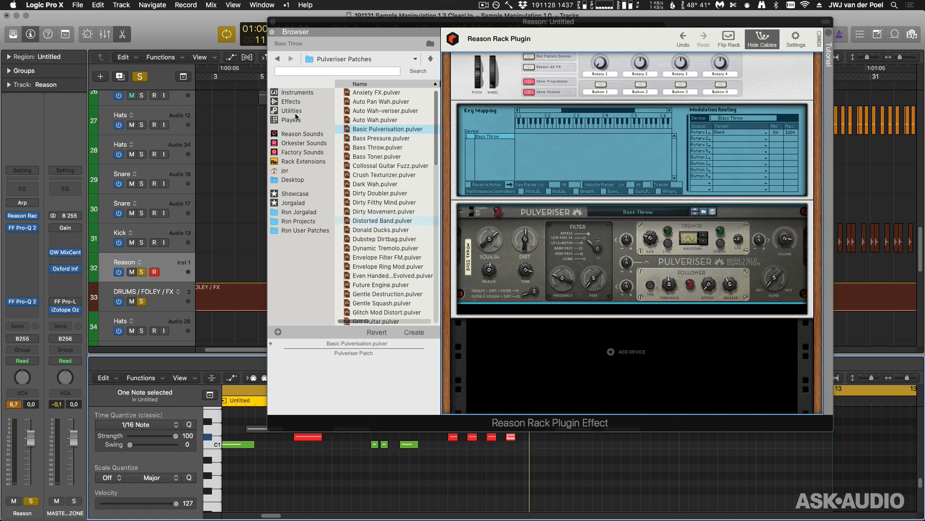
Step: Insert an Audiomatic Retro Transformer from the Effects browser into the rack below the Pulveriser
click(290, 100)
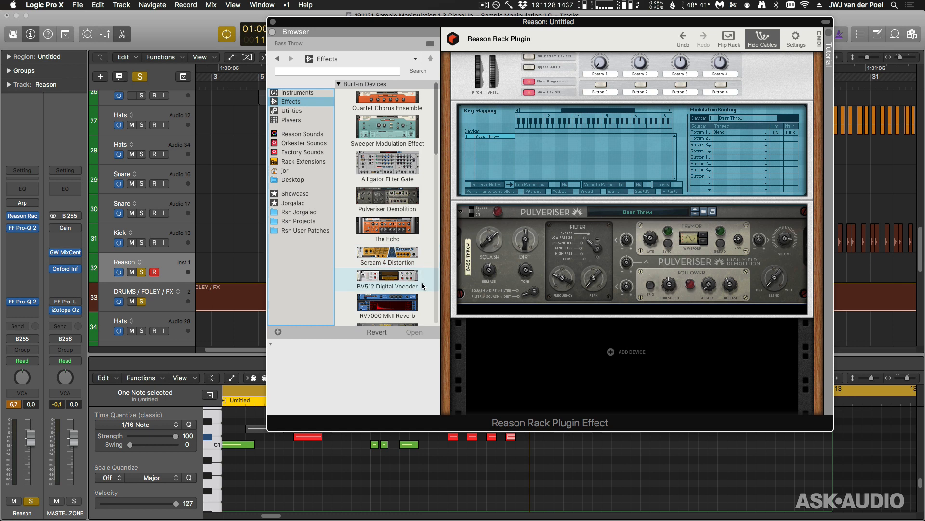
scroll(down, 3)
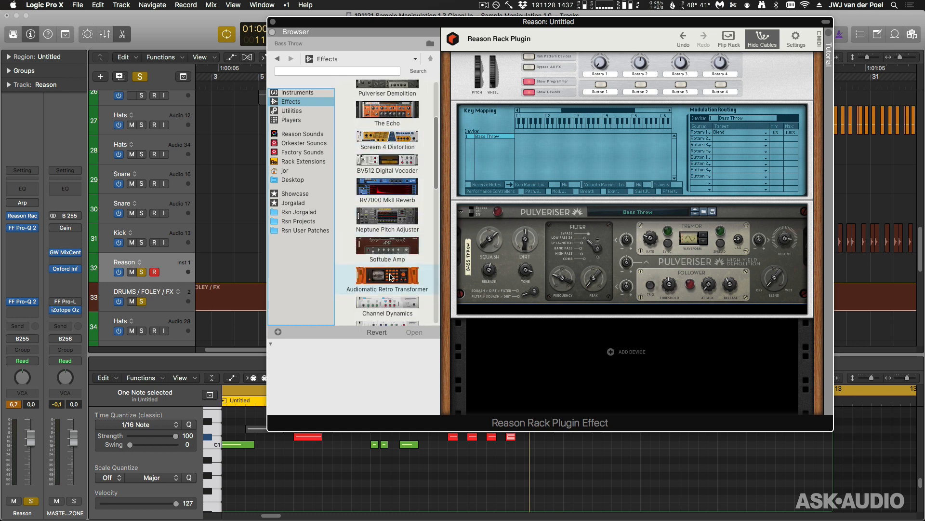
click(387, 278)
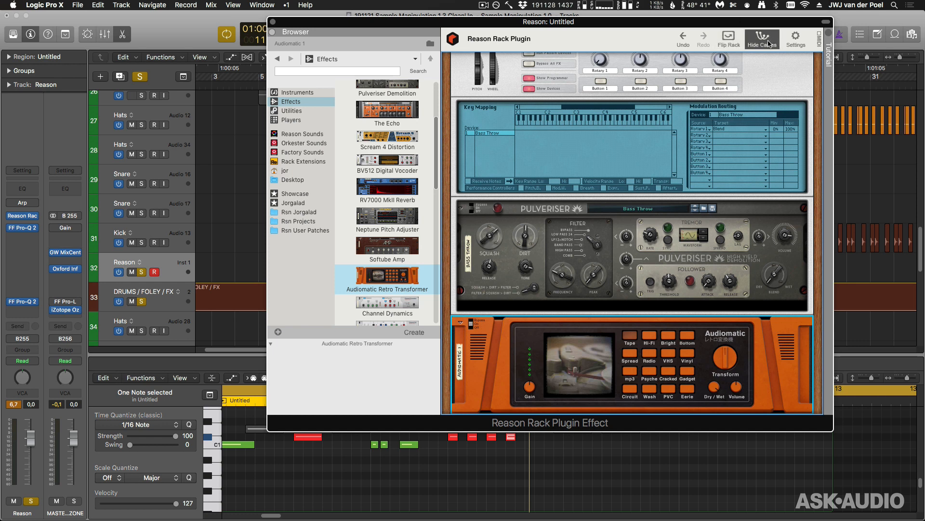
Step: Flip the rack and cable the Combinator output into the Audiomatic's Input L
click(728, 36)
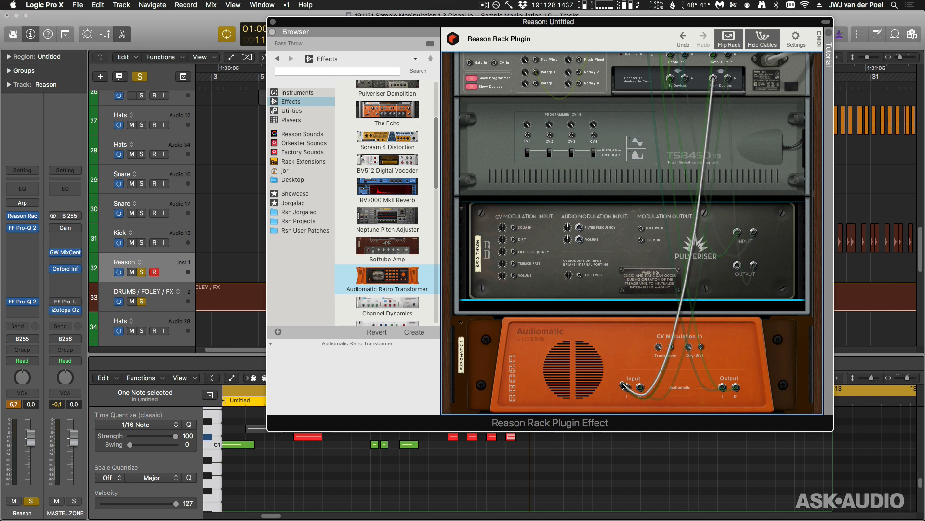
drag(625, 386, 734, 268)
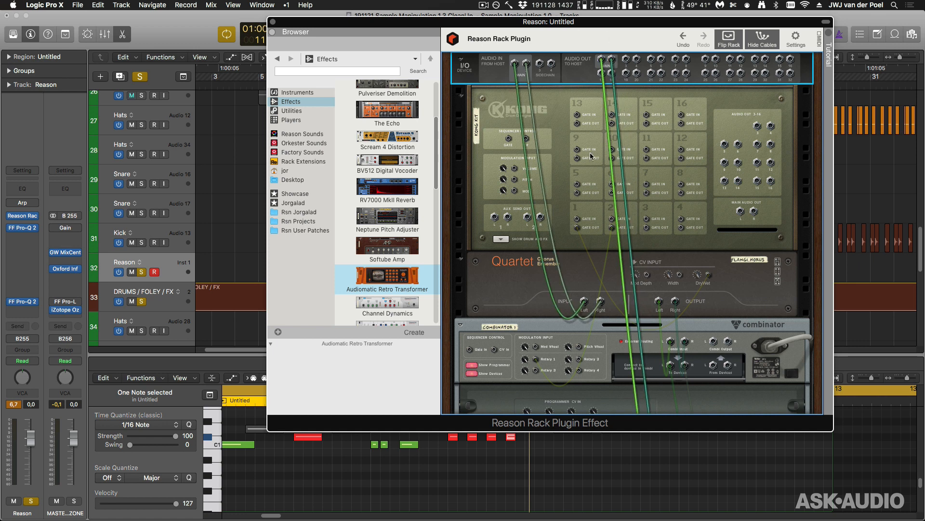
click(729, 37)
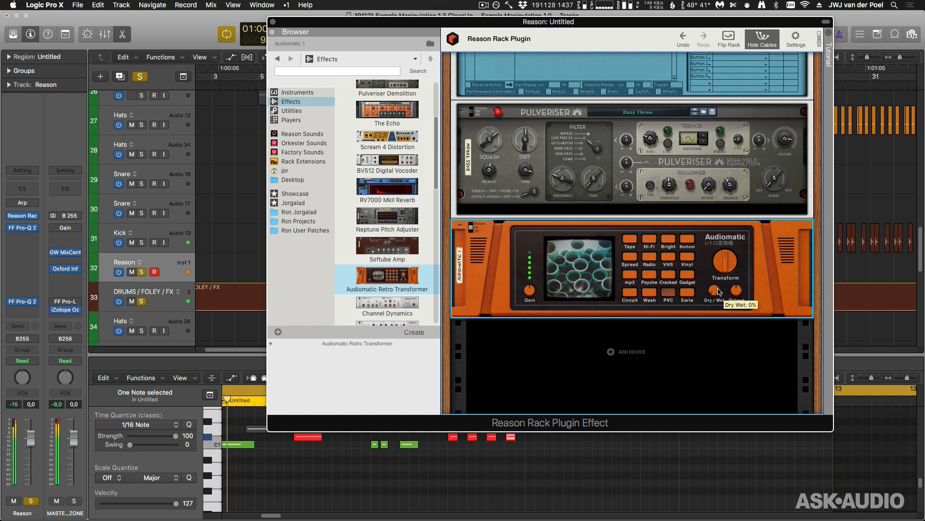
Step: Set Audiomatic Dry/Wet to 0% and verify the Kong gate cable into its Dry/Wet CV
drag(732, 289, 717, 263)
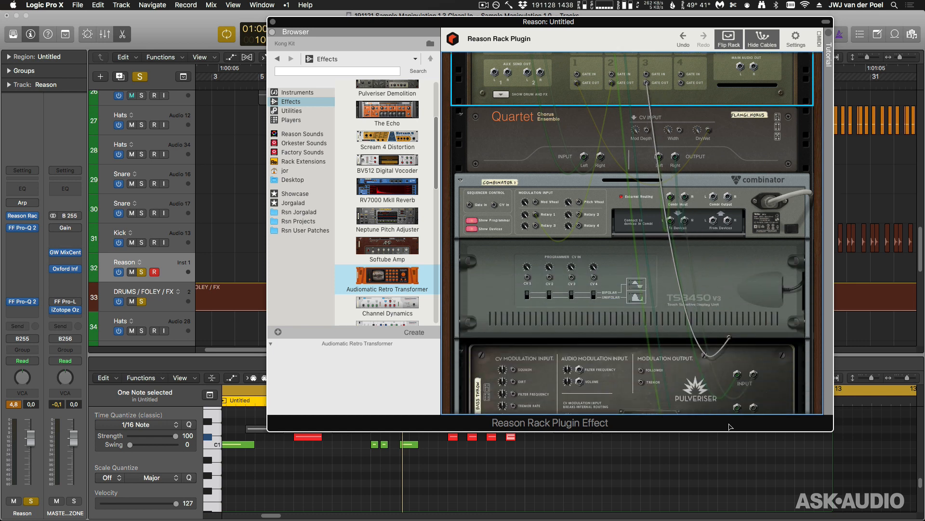
scroll(down, 3)
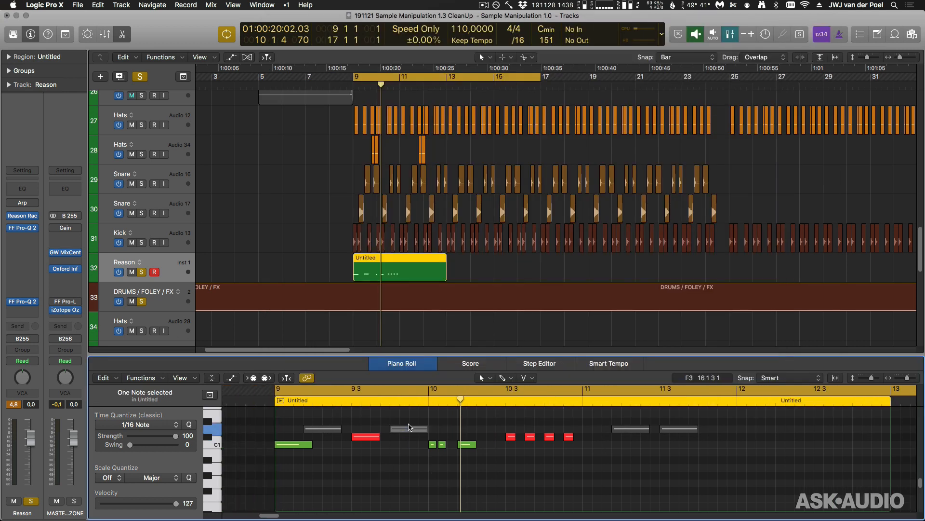
click(407, 428)
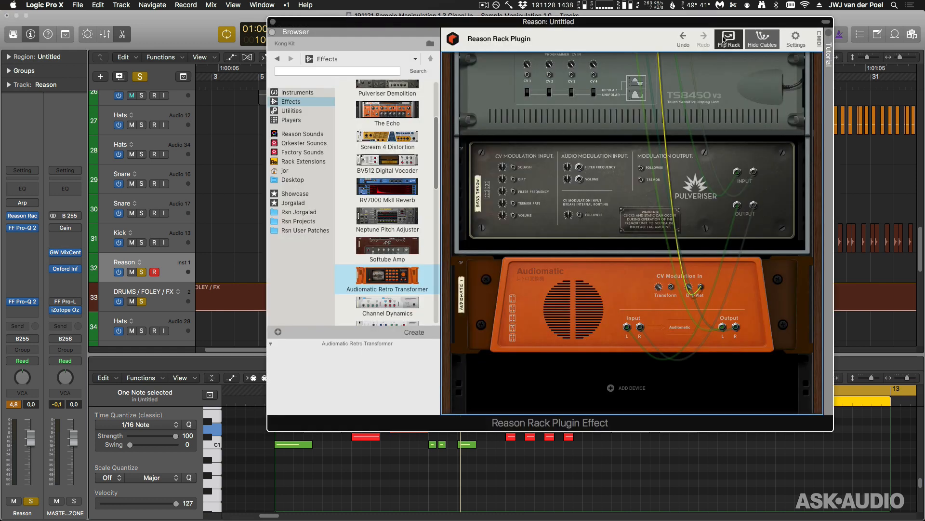
click(729, 39)
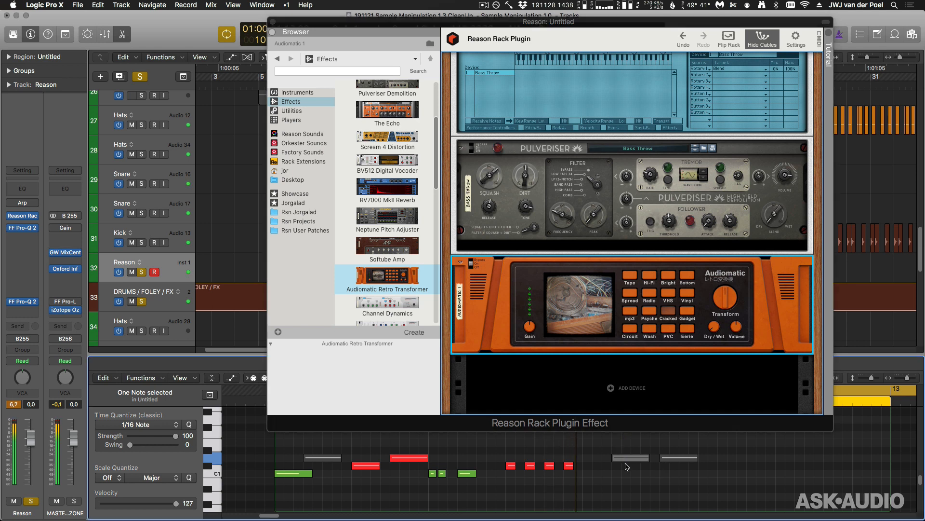
Step: Lengthen the last note of the Reason pattern in the Piano Roll
click(631, 458)
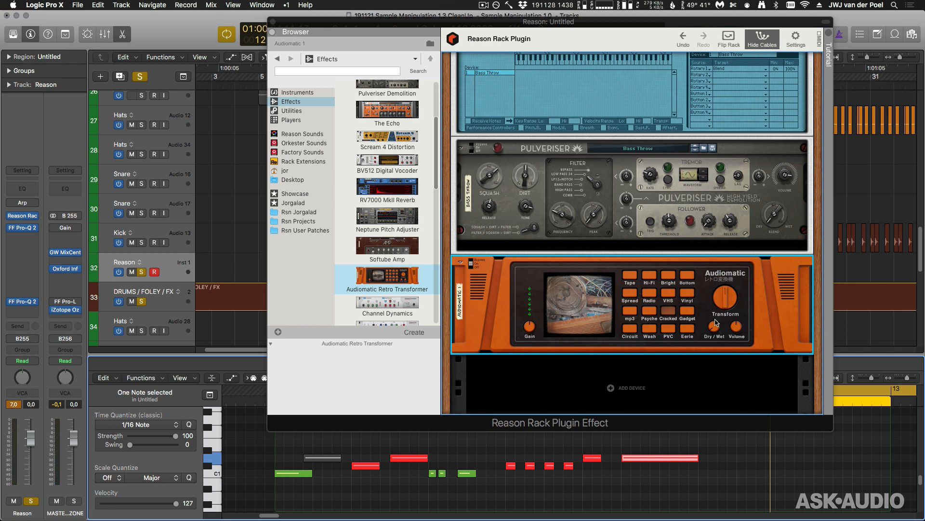
mouse_move(802, 241)
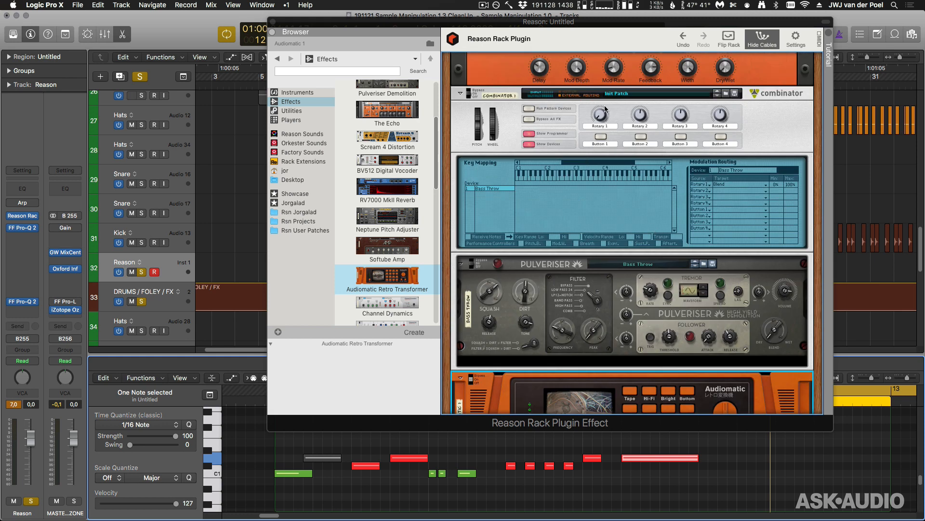
mouse_move(789, 344)
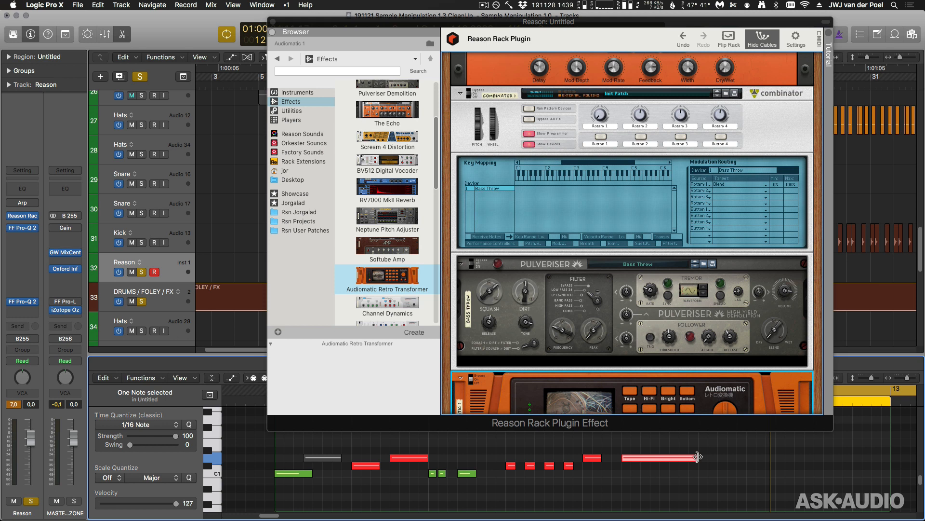
scroll(down, 3)
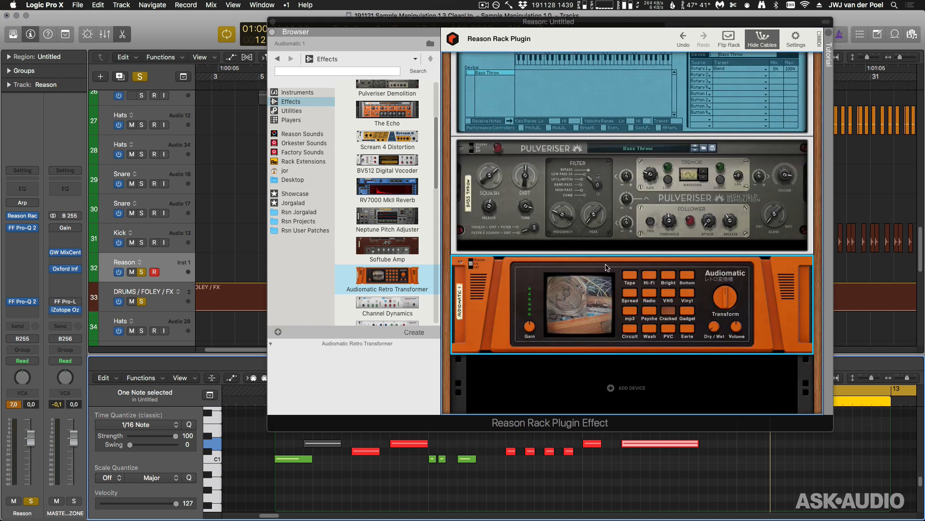
mouse_move(438, 373)
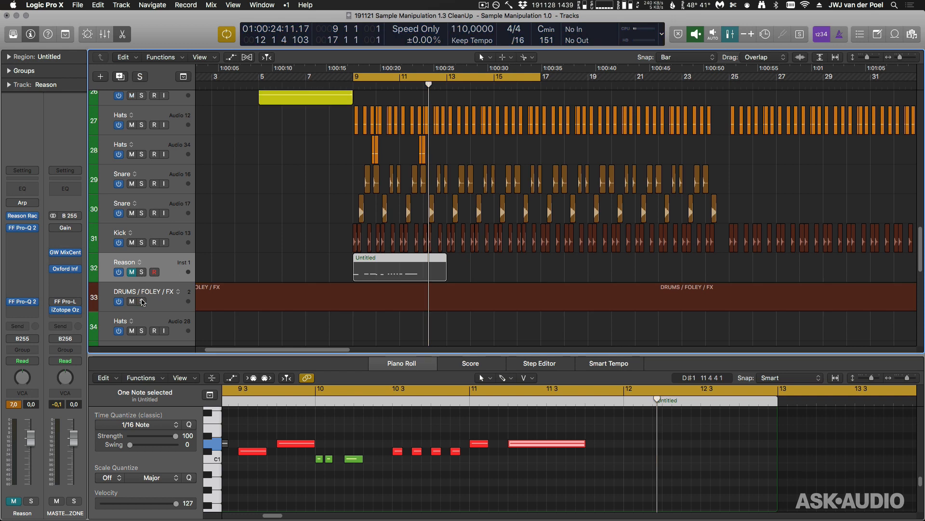
Step: Select the DRUMS / FOLEY / FX track header
click(132, 301)
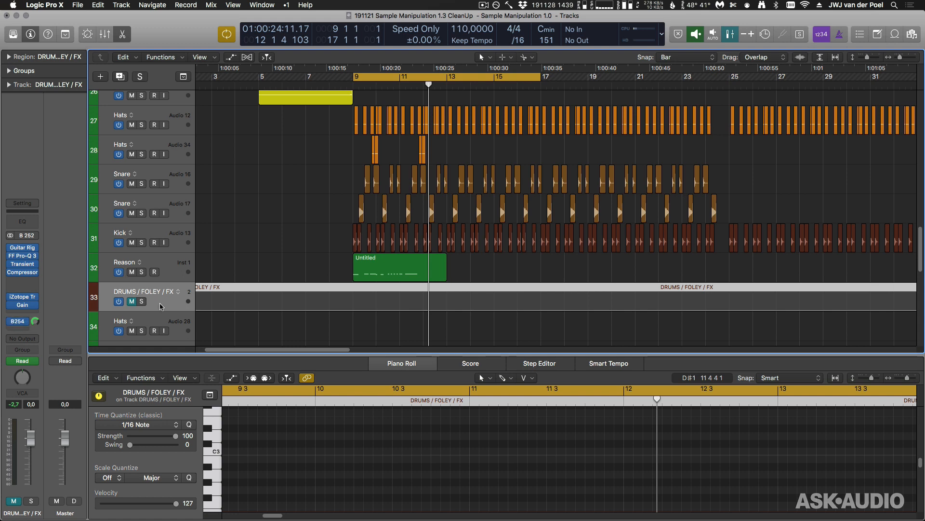
mouse_move(180, 271)
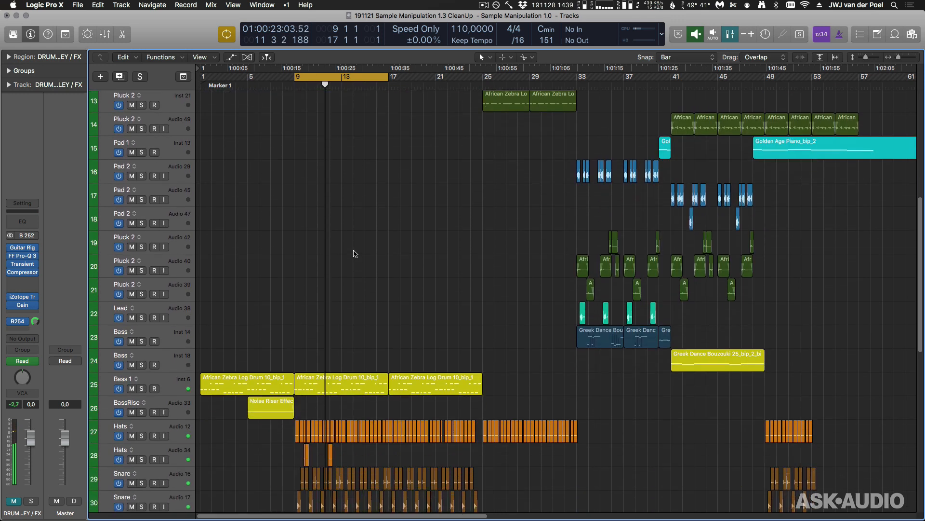
Step: Scroll the Tracks area down to bring the Reason and drum tracks into view
scroll(down, 3)
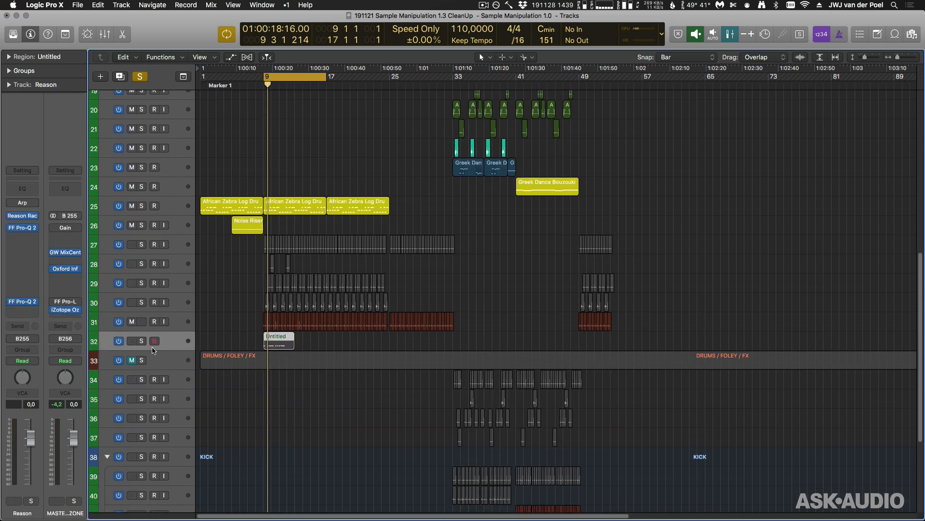
scroll(down, 3)
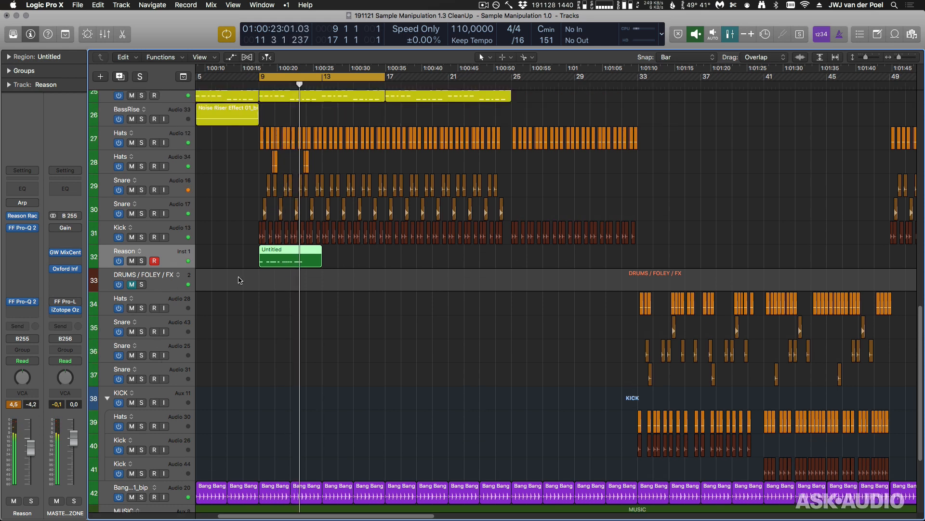
double_click(290, 256)
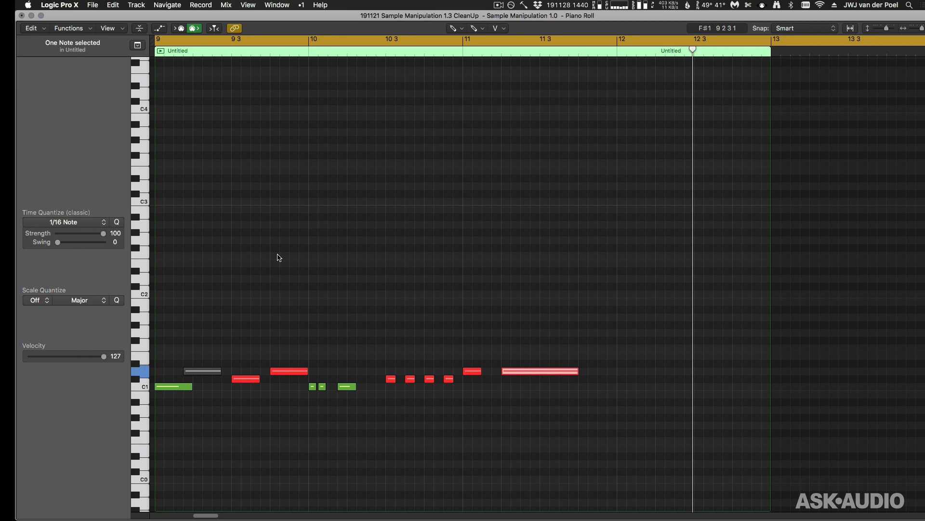
right_click(355, 357)
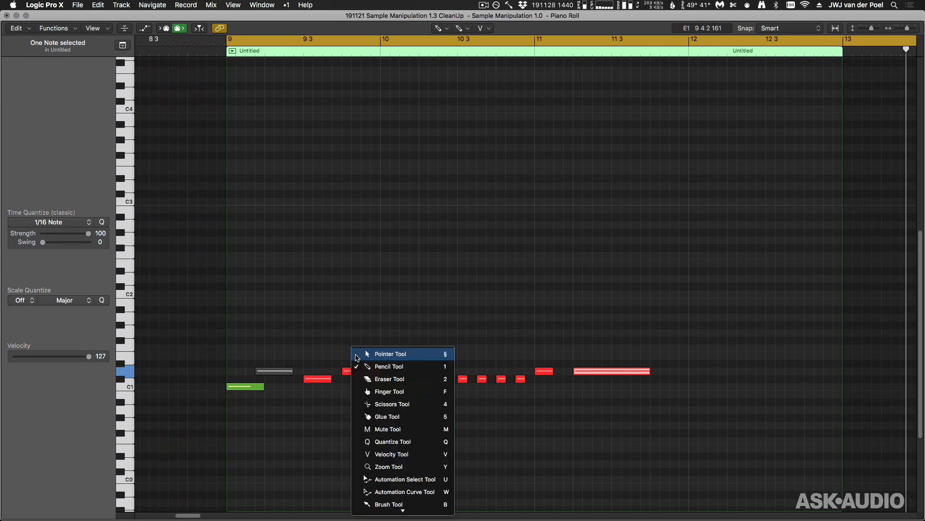
click(390, 353)
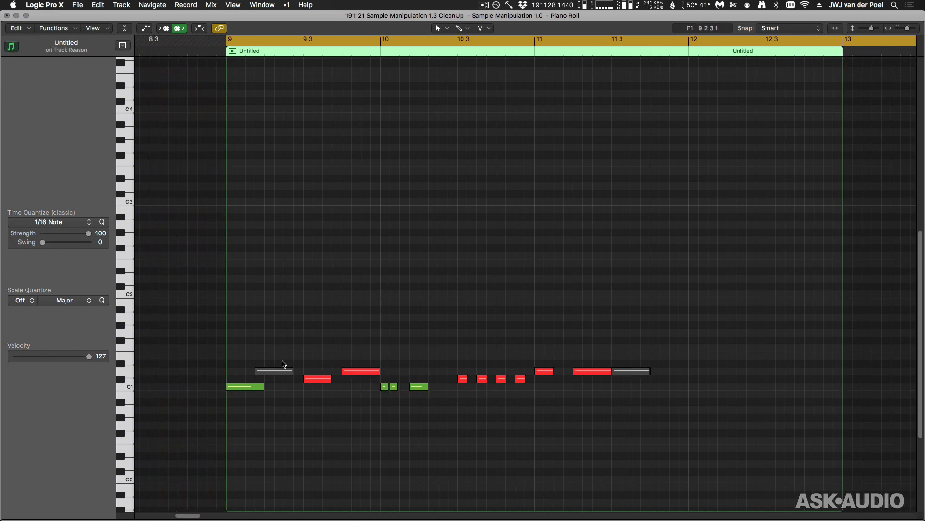
click(274, 371)
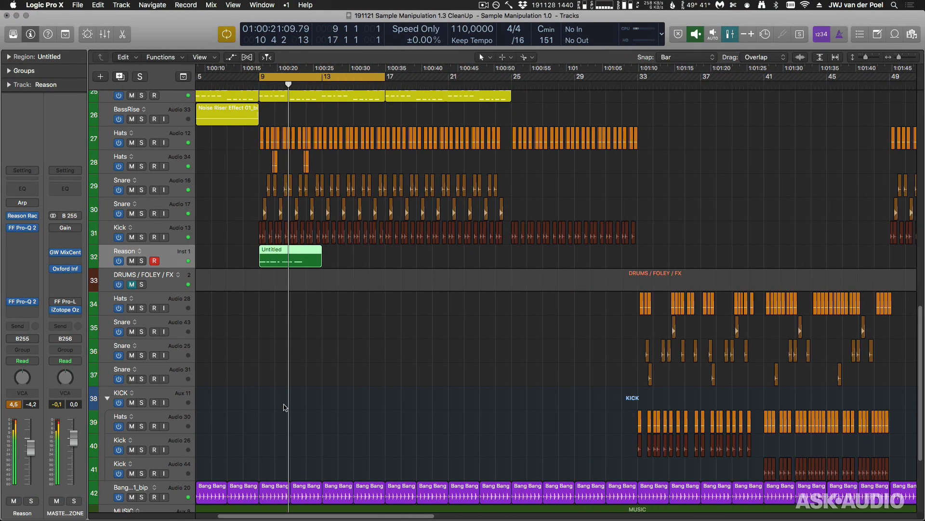
Step: Option-drag a copy of the Reason region right after itself and join both copies
drag(286, 256, 313, 255)
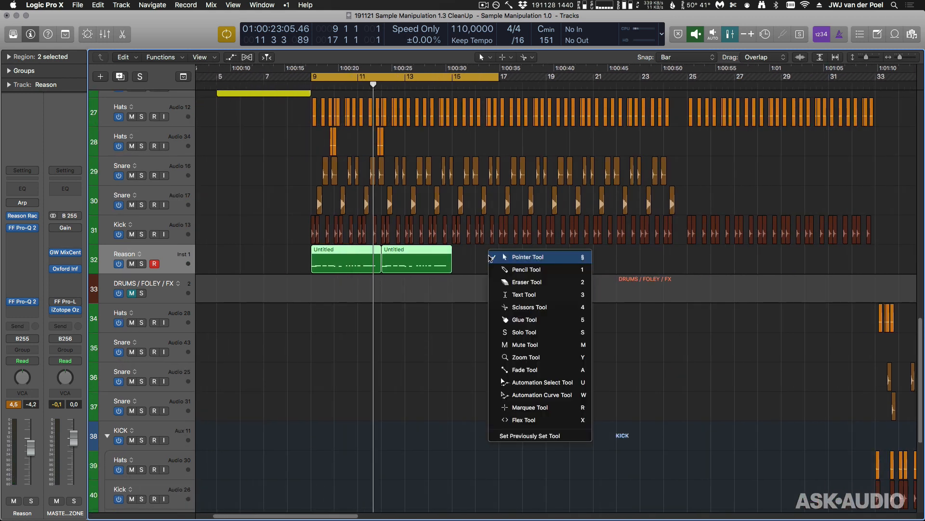
click(527, 256)
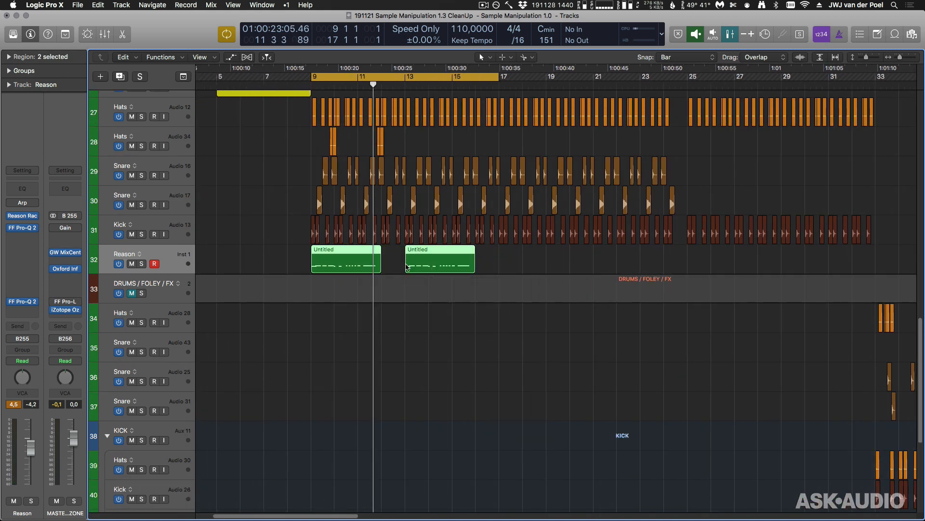
click(439, 260)
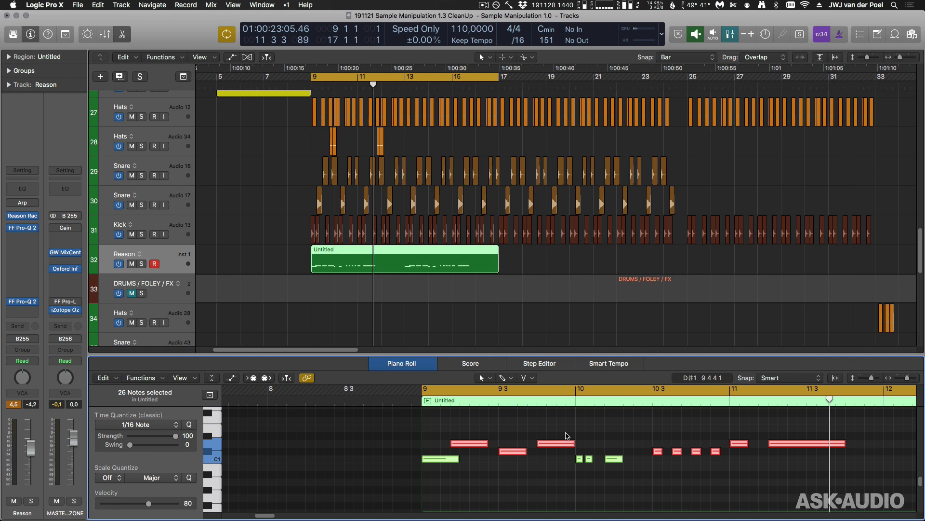
Step: Keep a single note in the merged region and stretch it into a long held note
click(469, 443)
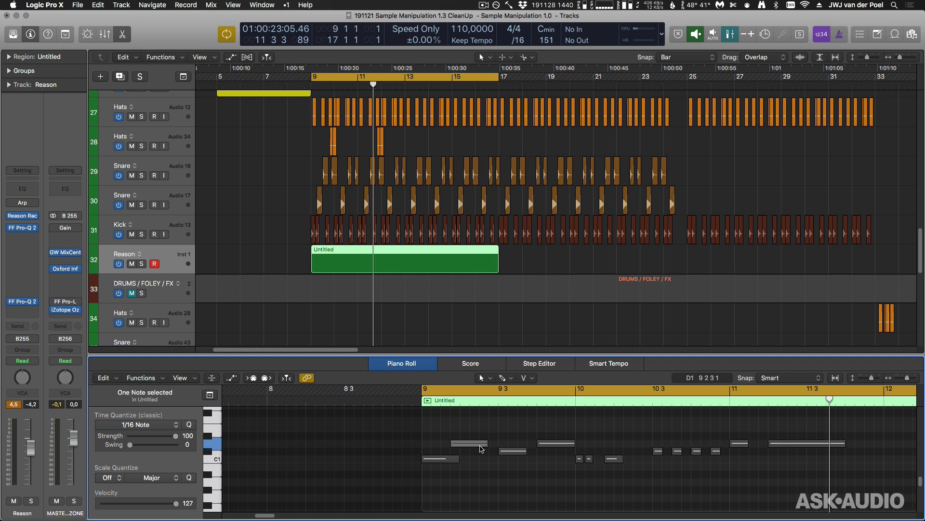
click(468, 444)
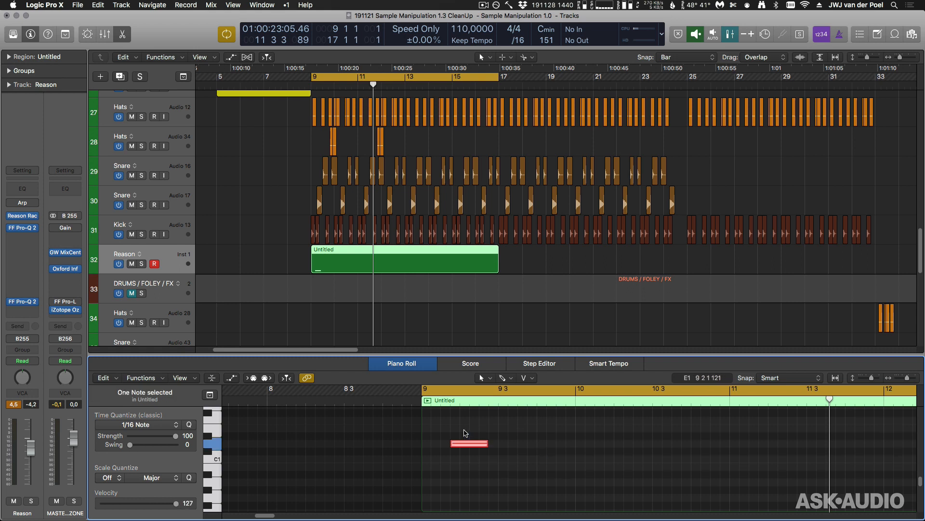
drag(490, 442, 767, 443)
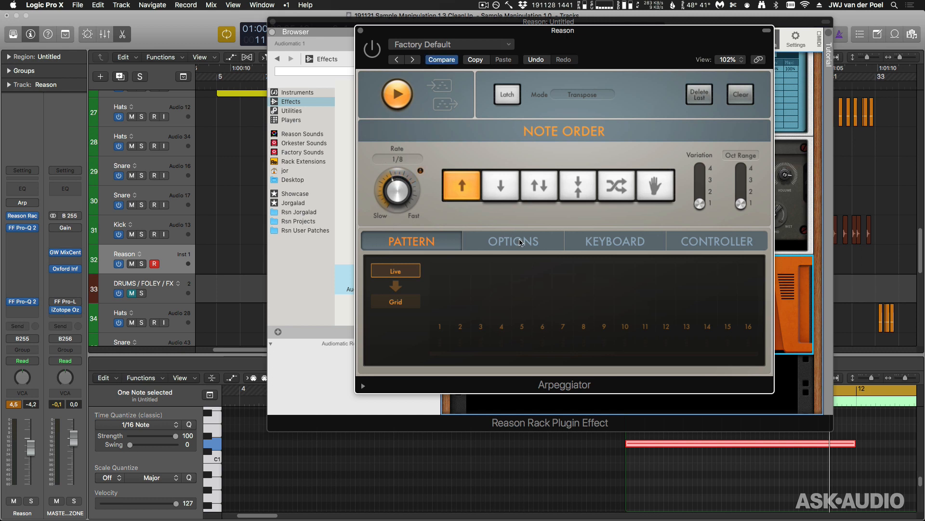
Step: On the Arpeggiator's Options page, lower Note Length from 90% to about 40%
click(513, 241)
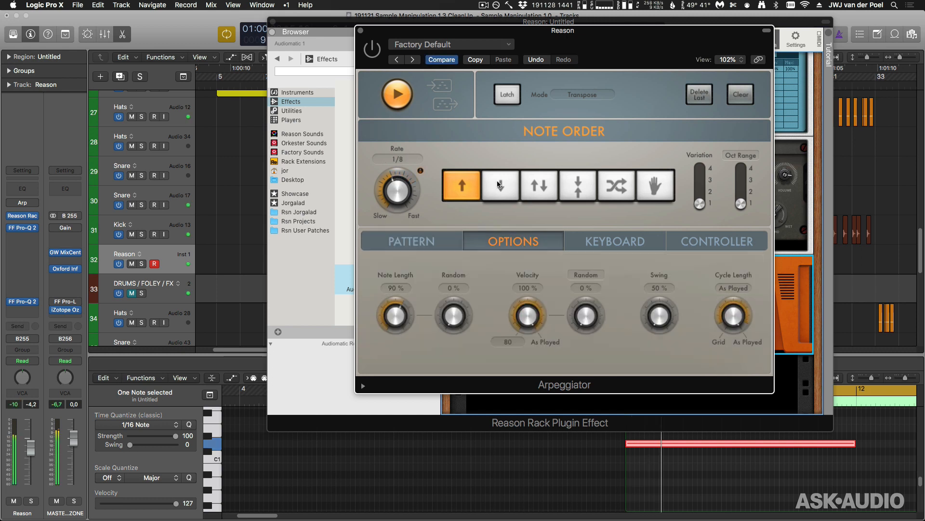
drag(562, 31, 524, 40)
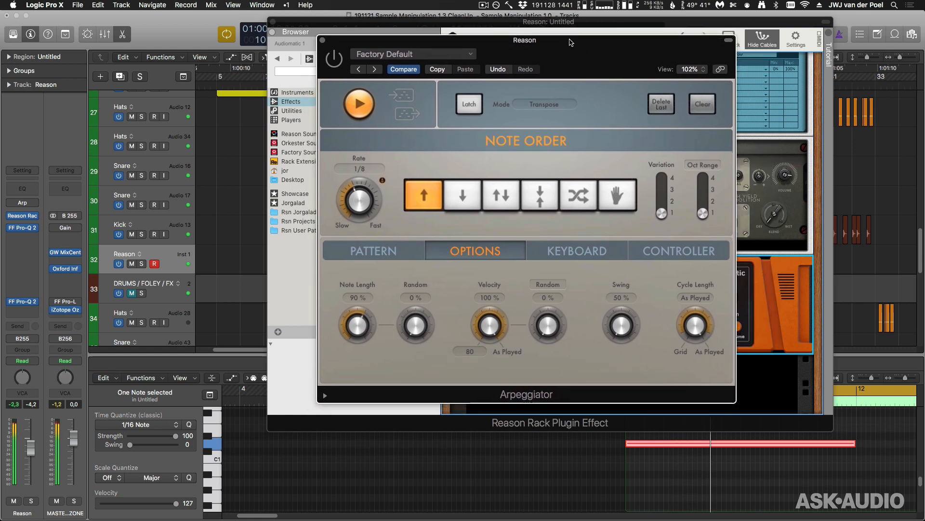
drag(357, 323, 365, 321)
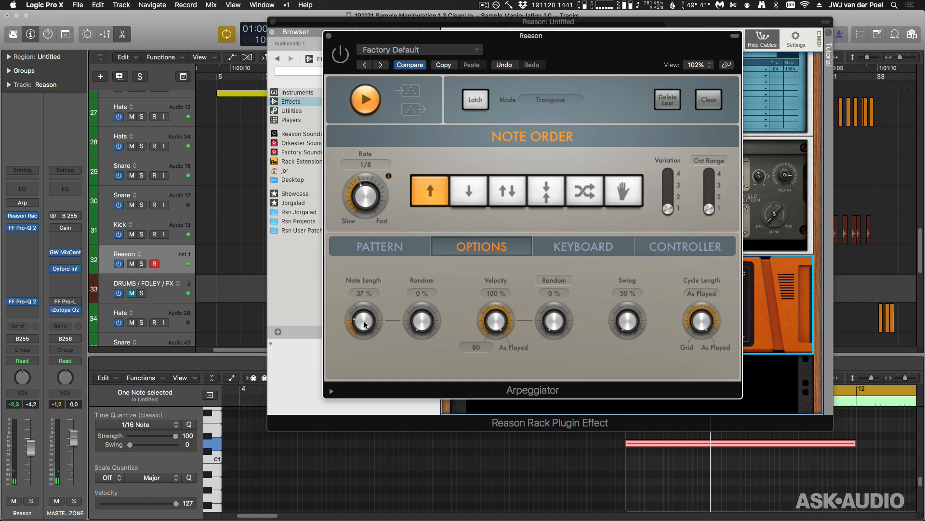
drag(364, 321, 364, 337)
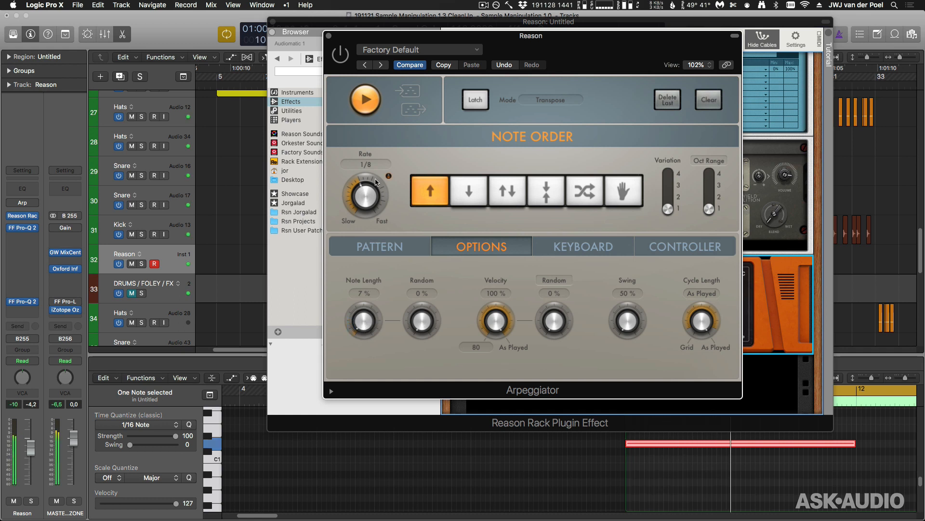
drag(530, 35, 283, 21)
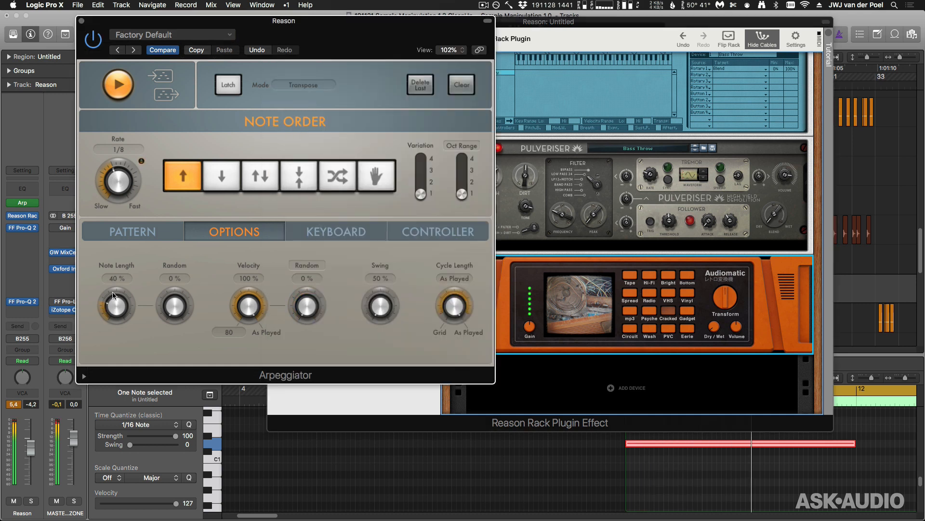
Step: Move Arpeggiator Note Length to 87%, then 32%, finally settling at 58%
drag(116, 304, 121, 280)
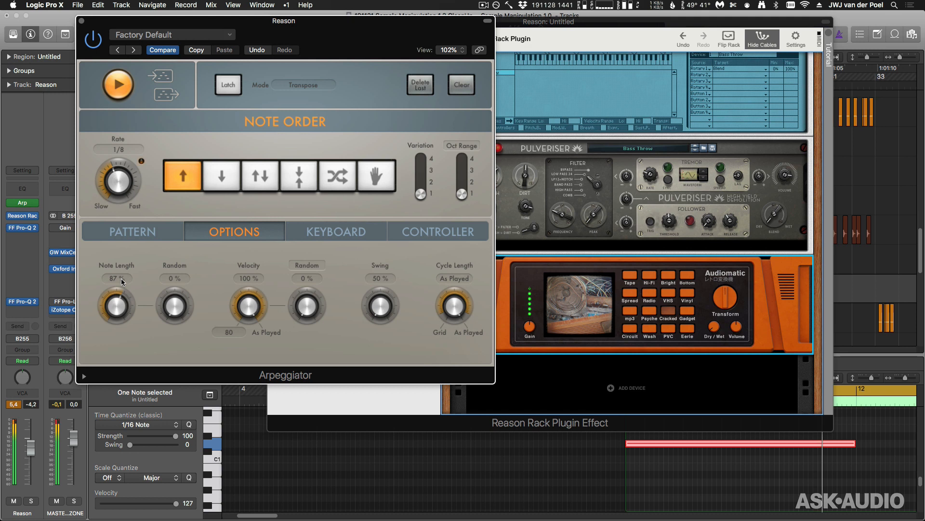
drag(116, 281, 129, 317)
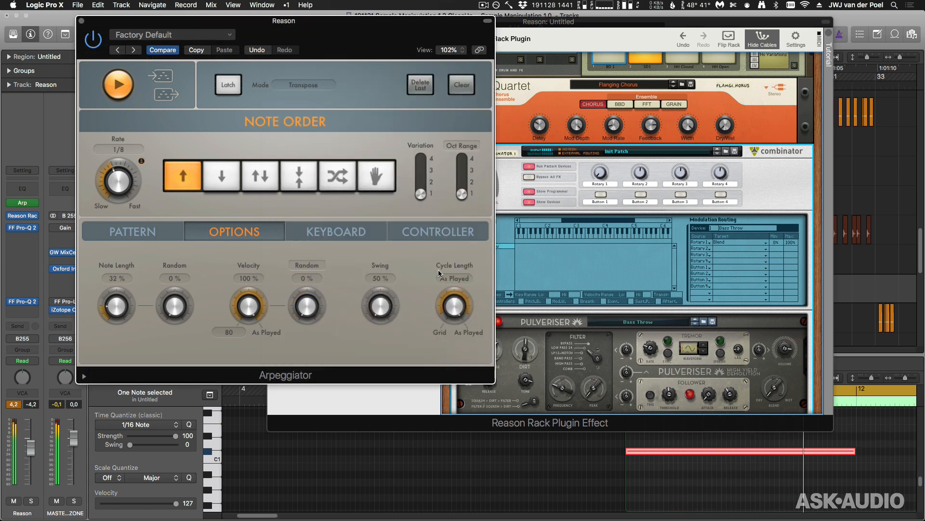
drag(116, 305, 116, 290)
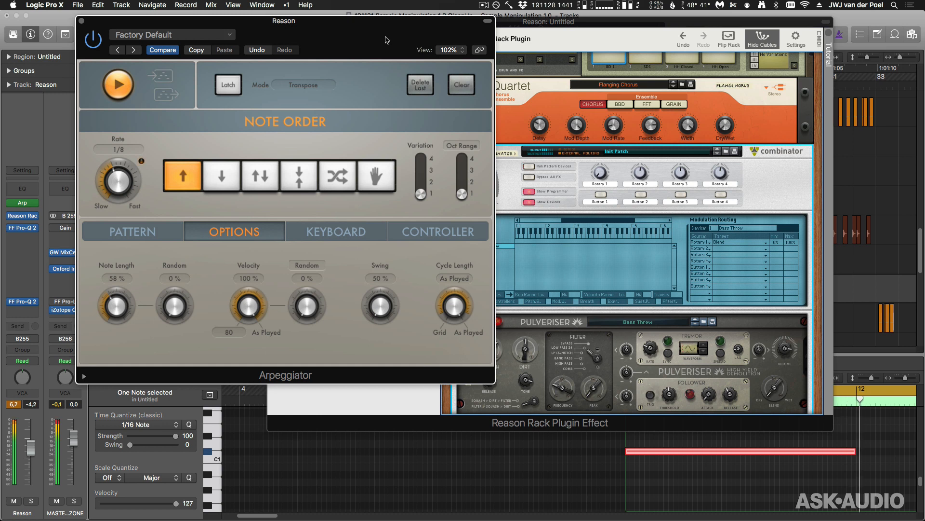